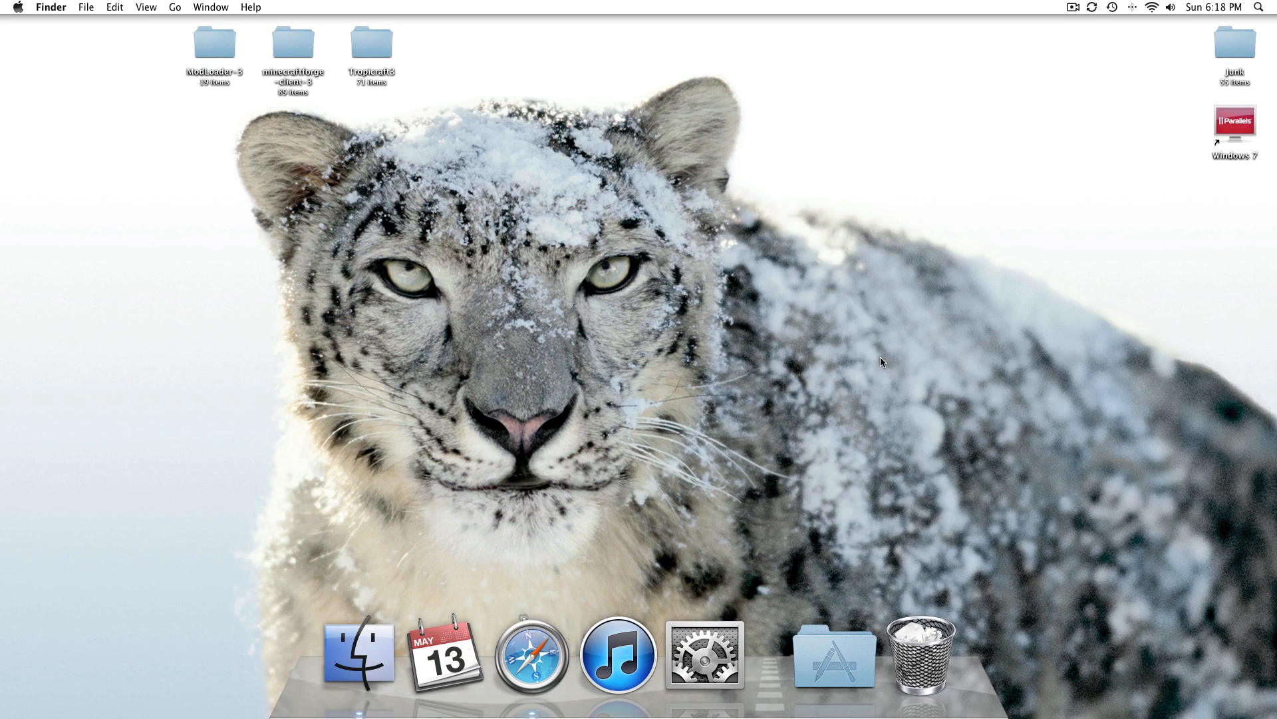
pyautogui.moveTo(813, 350)
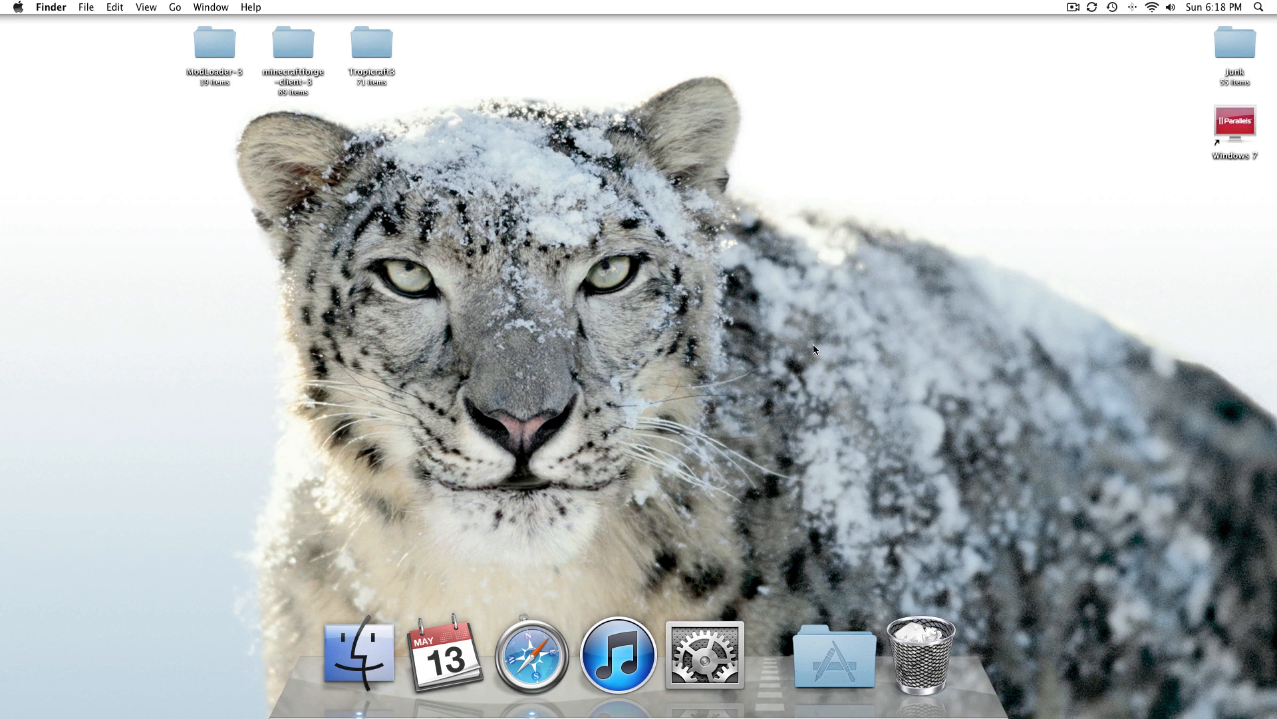
pyautogui.moveTo(779, 338)
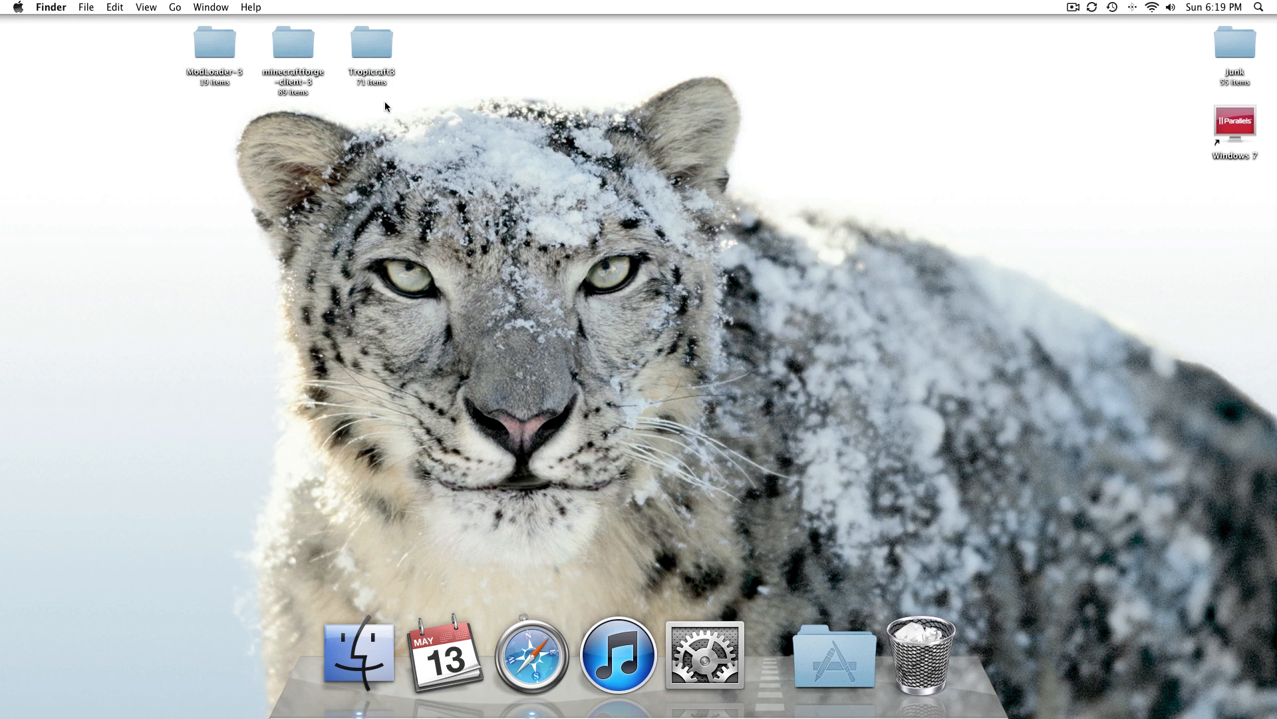
pyautogui.moveTo(463, 56)
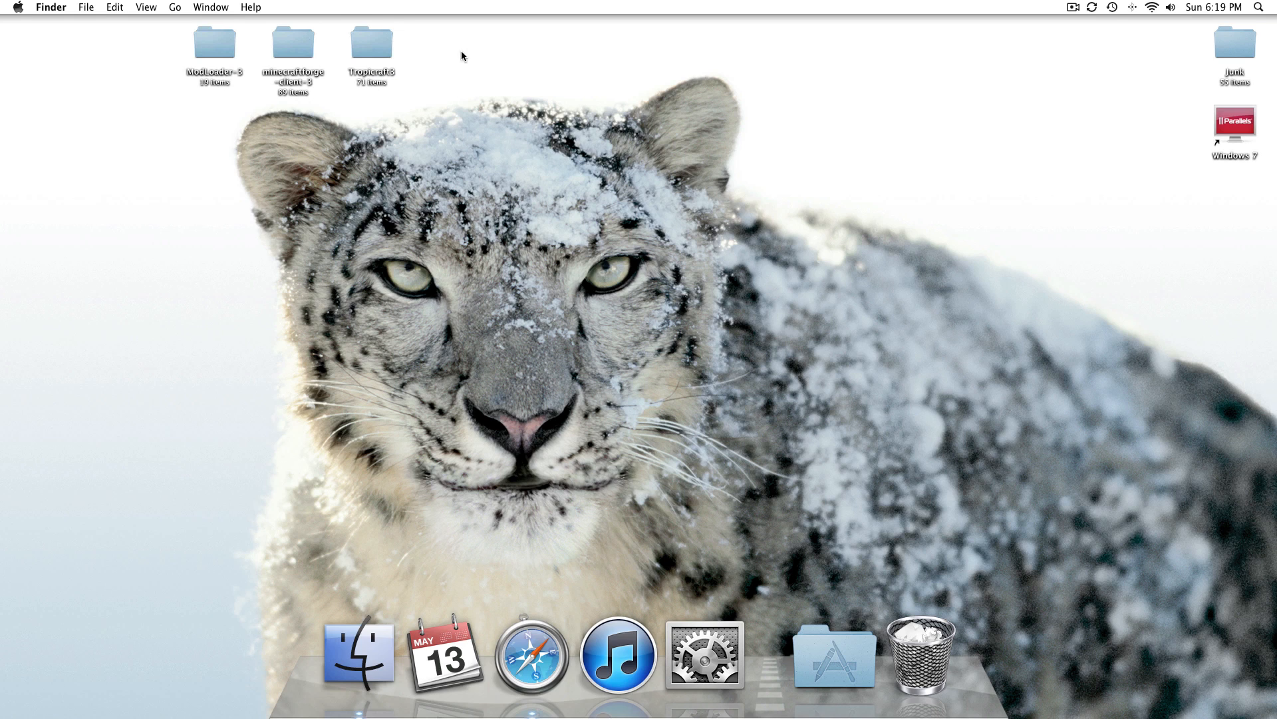
# Browse from Application Support into minecraft's bin folder and select the minecraft.jar file.
pyautogui.click(371, 41)
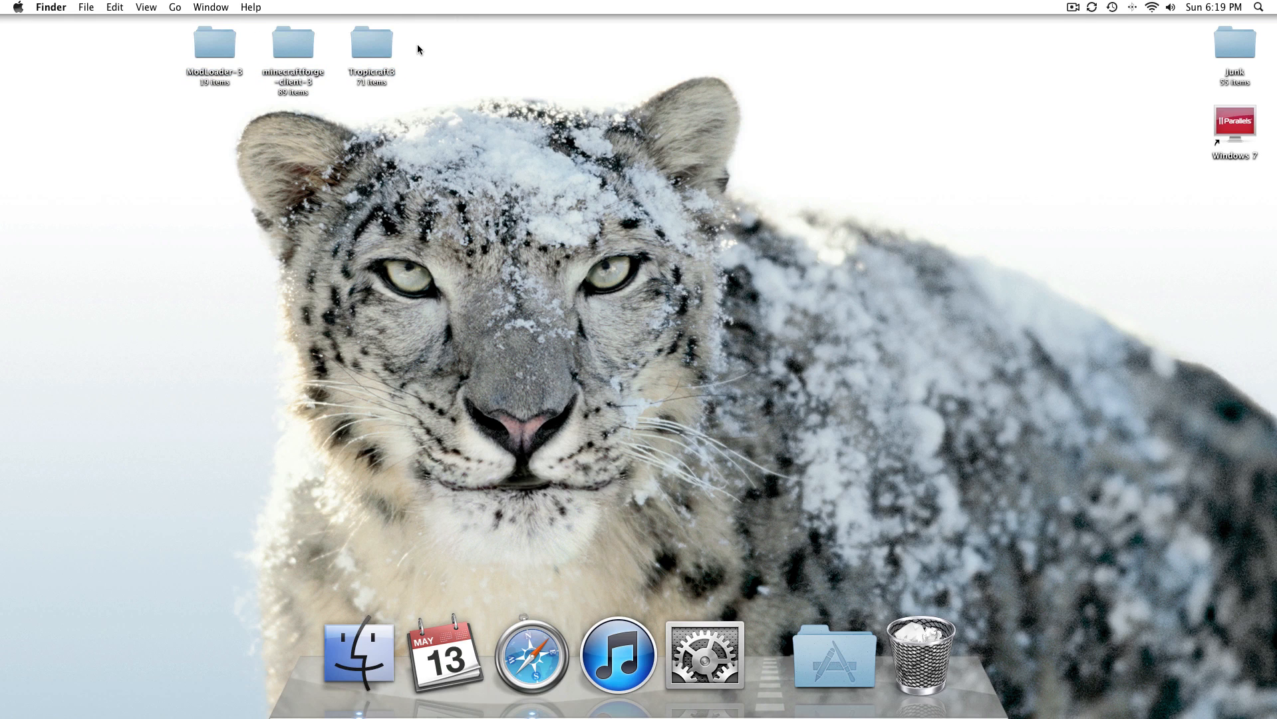
pyautogui.moveTo(220, 72)
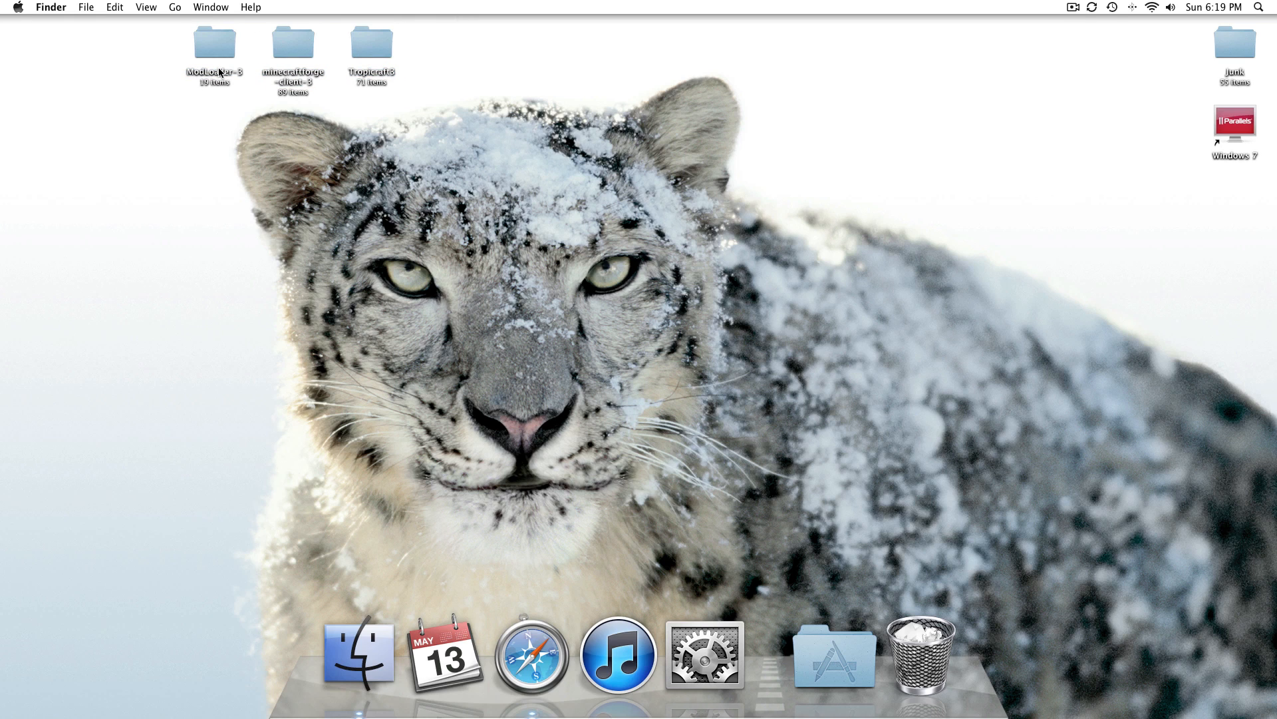
pyautogui.moveTo(378, 77)
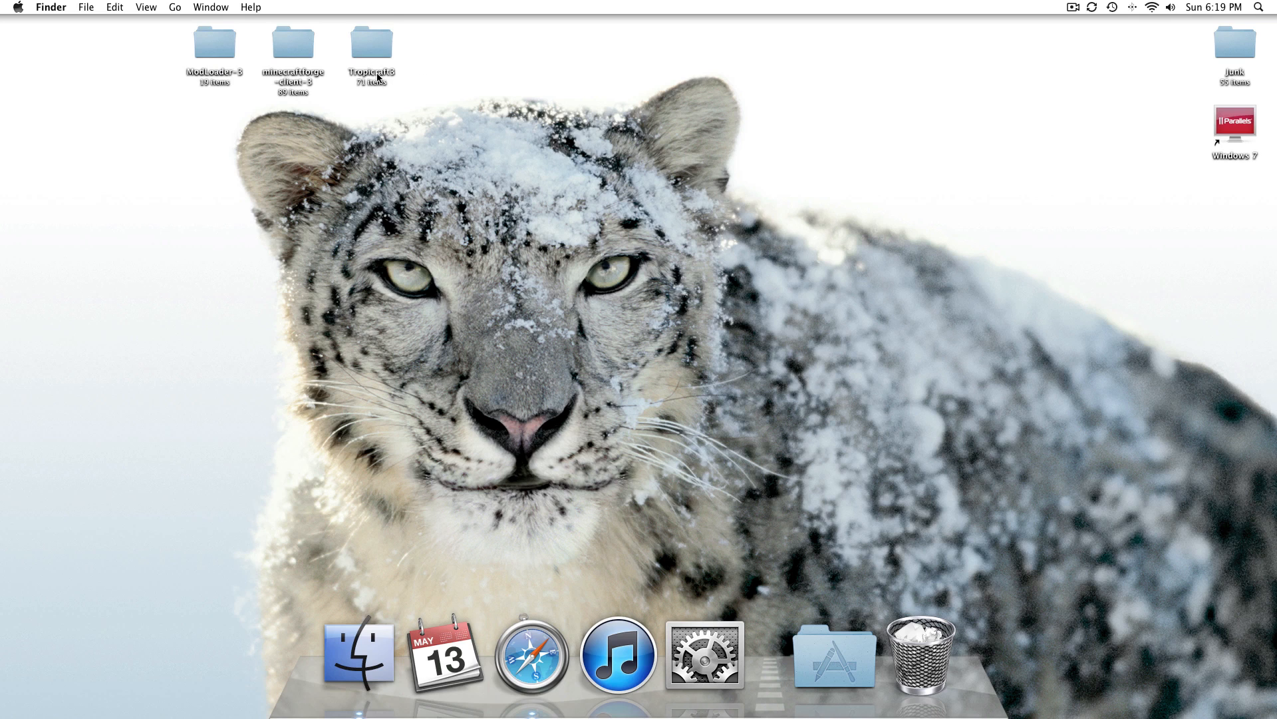
pyautogui.moveTo(446, 655)
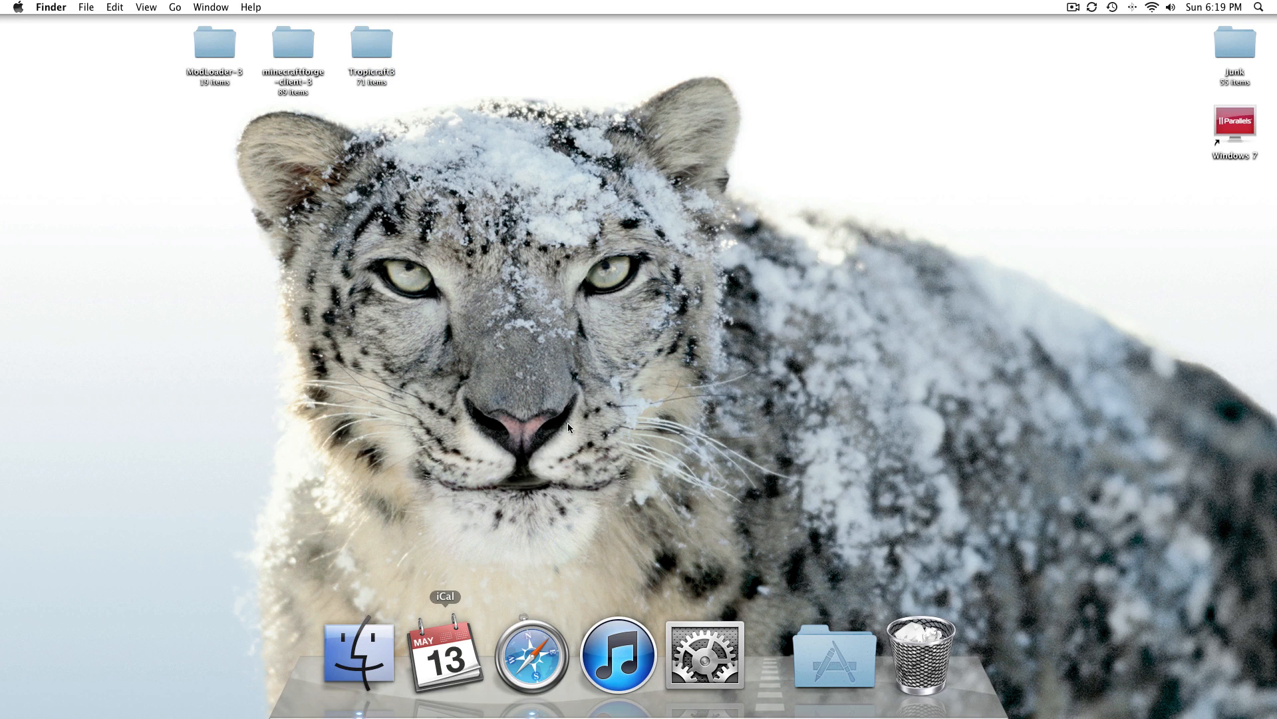
pyautogui.moveTo(358, 652)
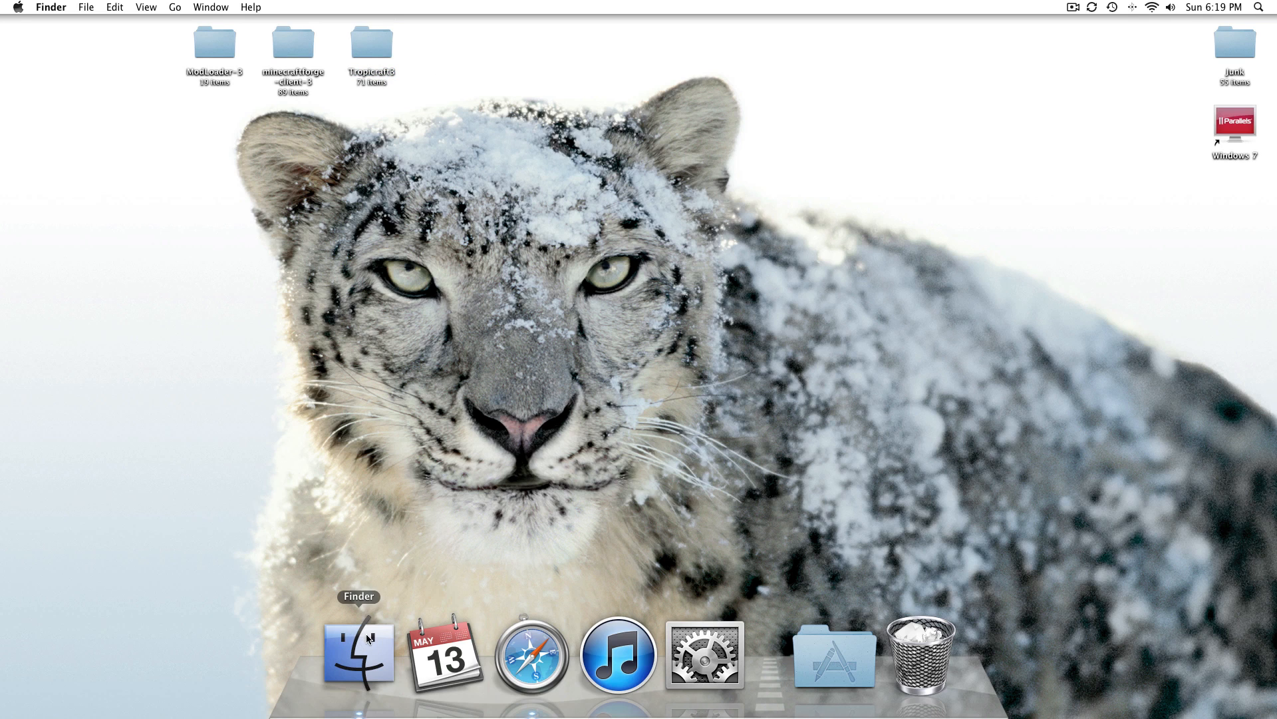
pyautogui.click(358, 653)
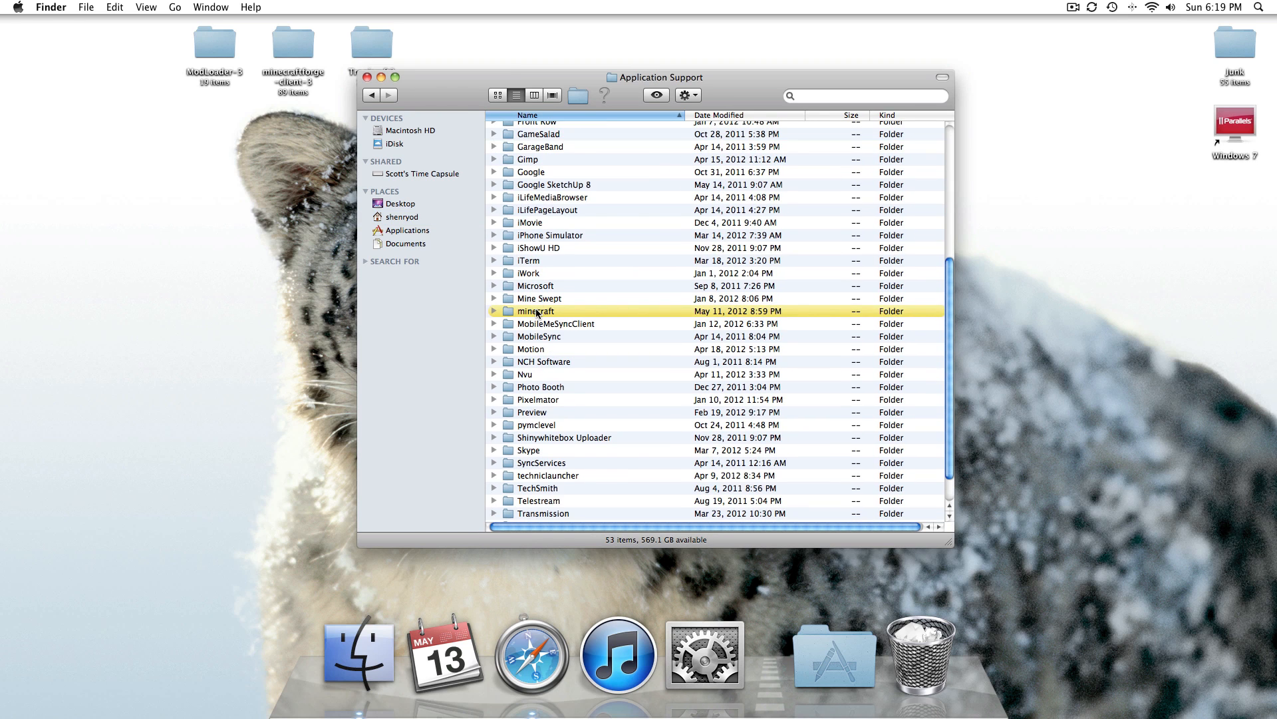
pyautogui.doubleClick(536, 312)
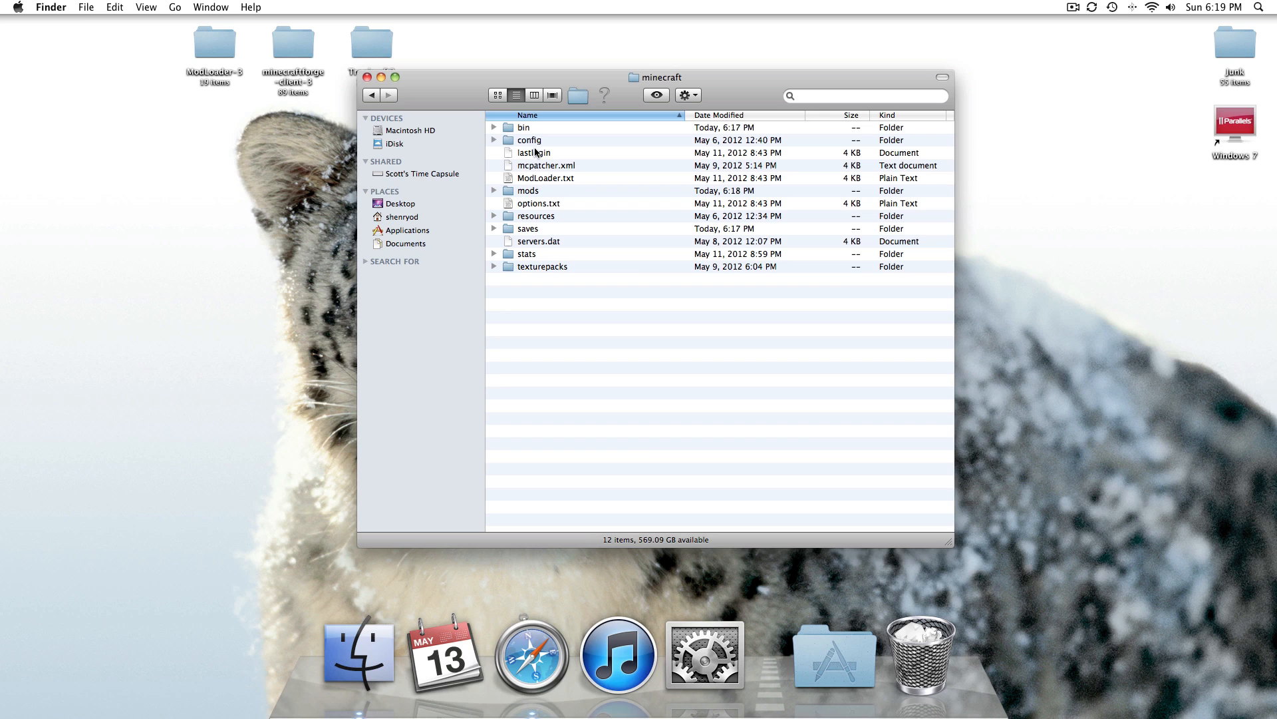
pyautogui.doubleClick(524, 128)
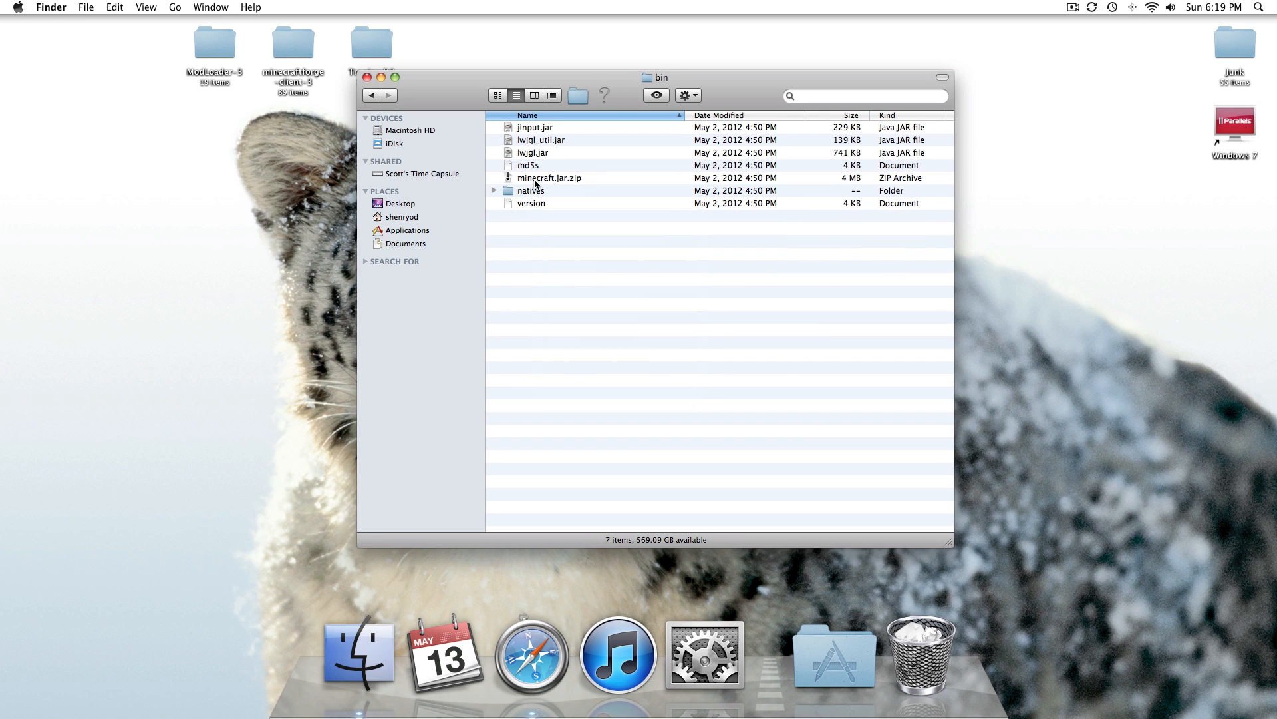
pyautogui.click(550, 177)
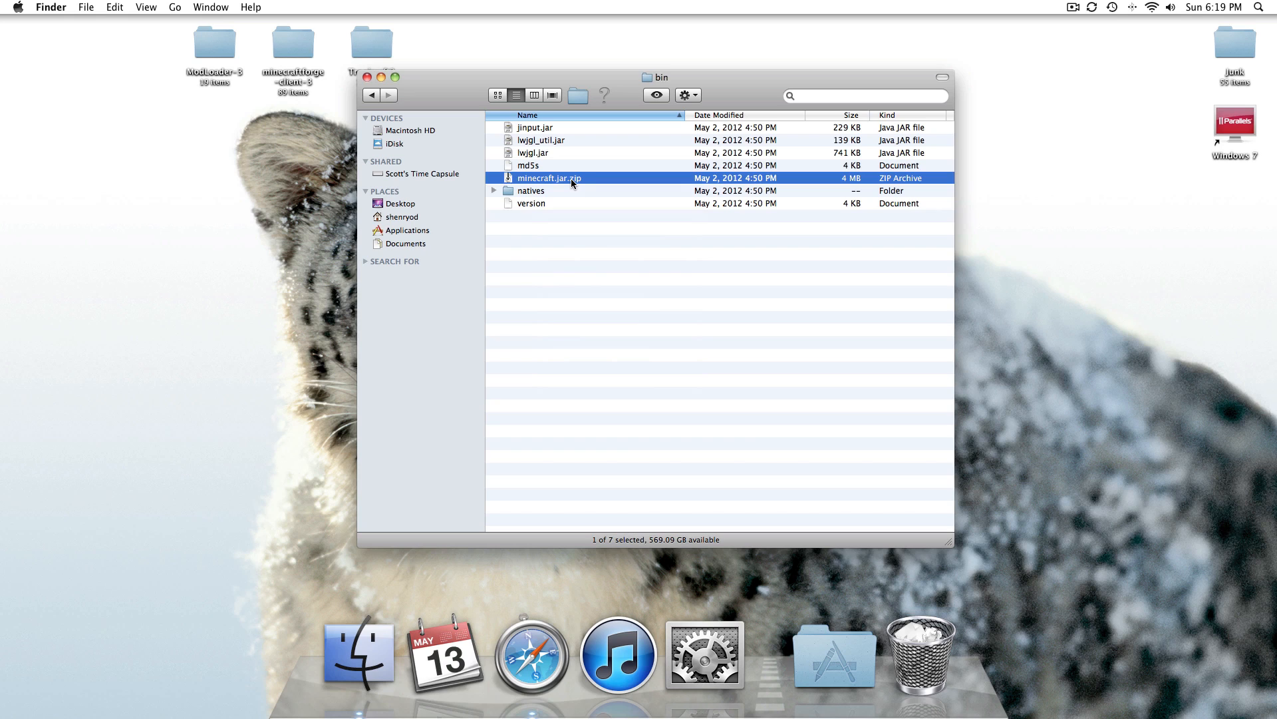
pyautogui.click(550, 177)
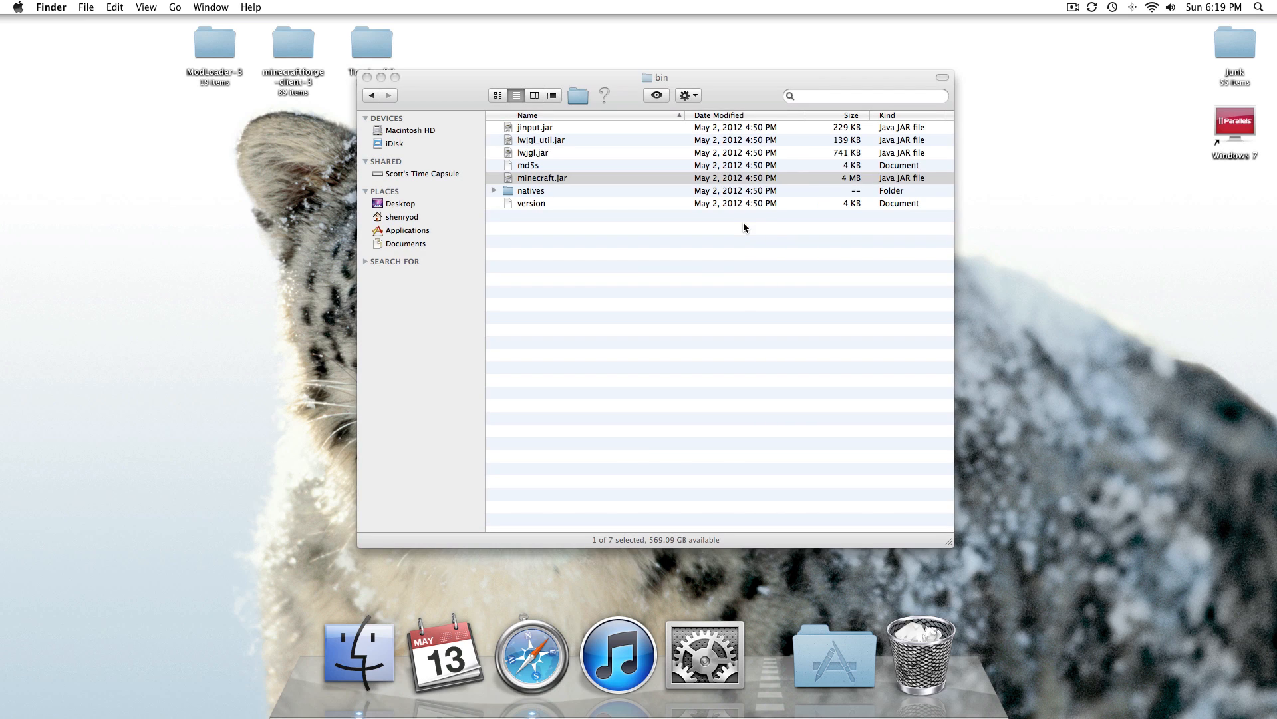
# Extract minecraft.jar with Archive Utility into a minecraft folder and begin renaming the jar.
pyautogui.click(541, 177)
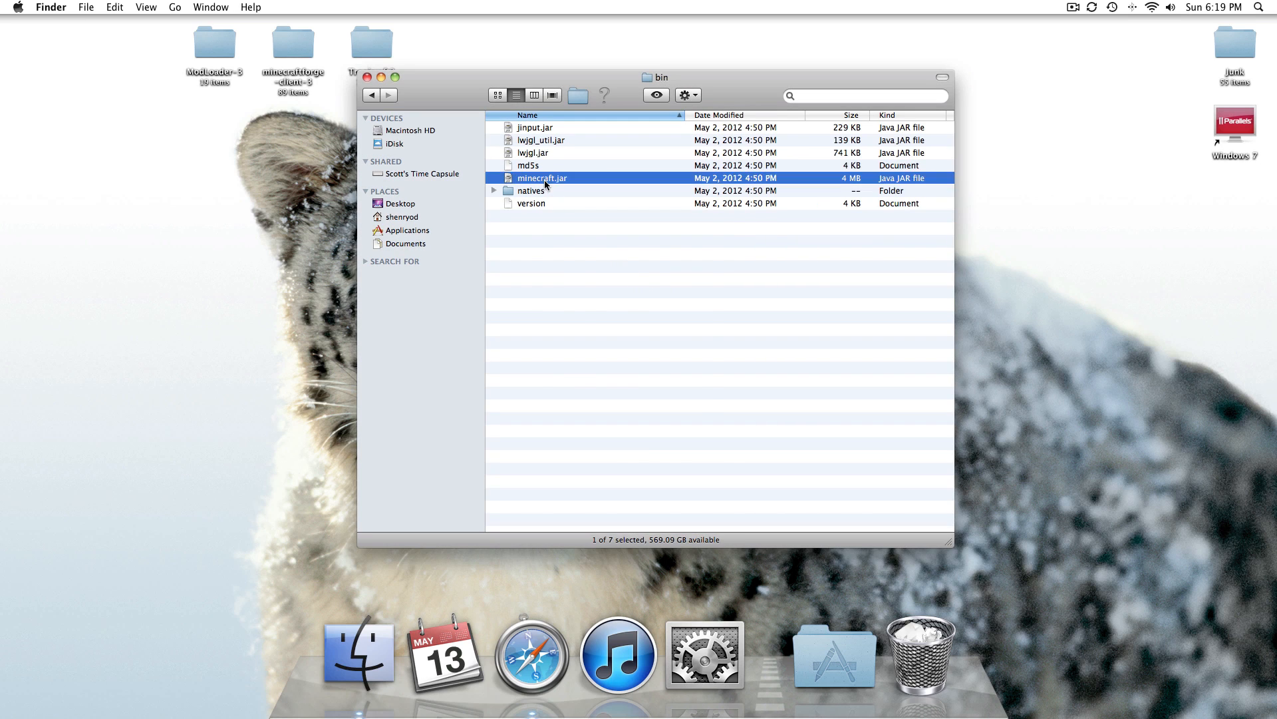
pyautogui.rightClick(541, 177)
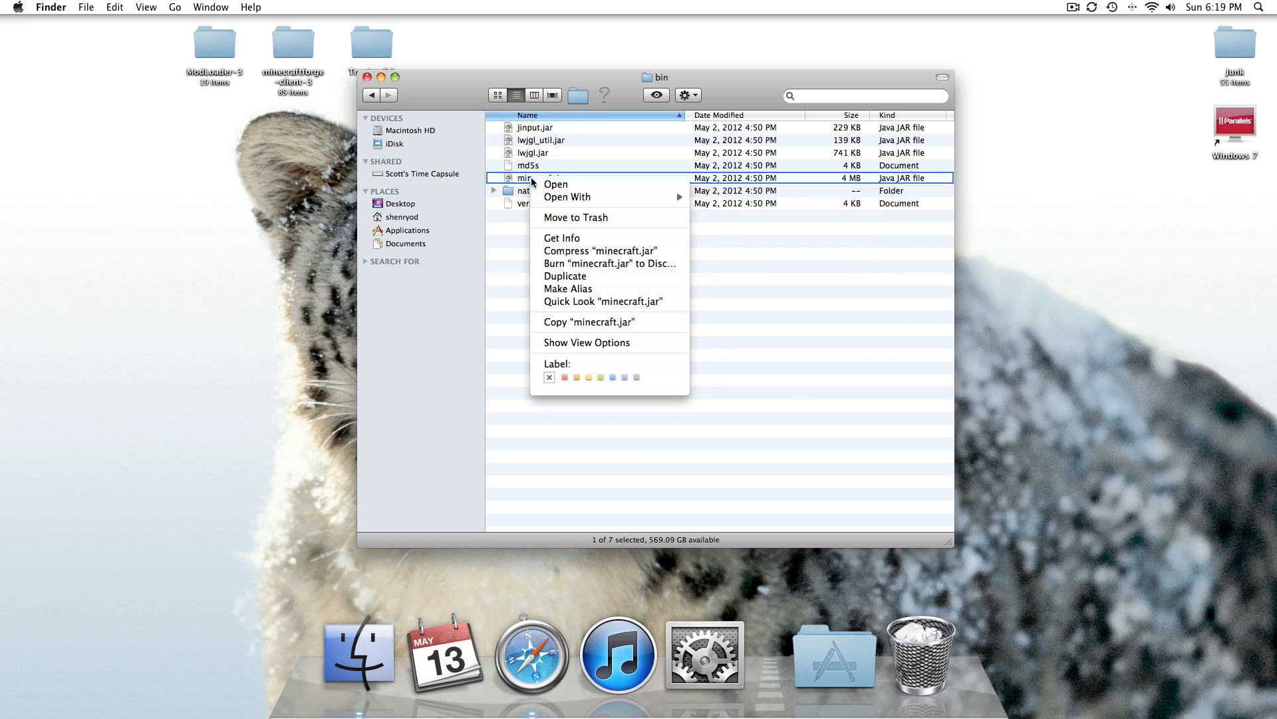
pyautogui.click(601, 250)
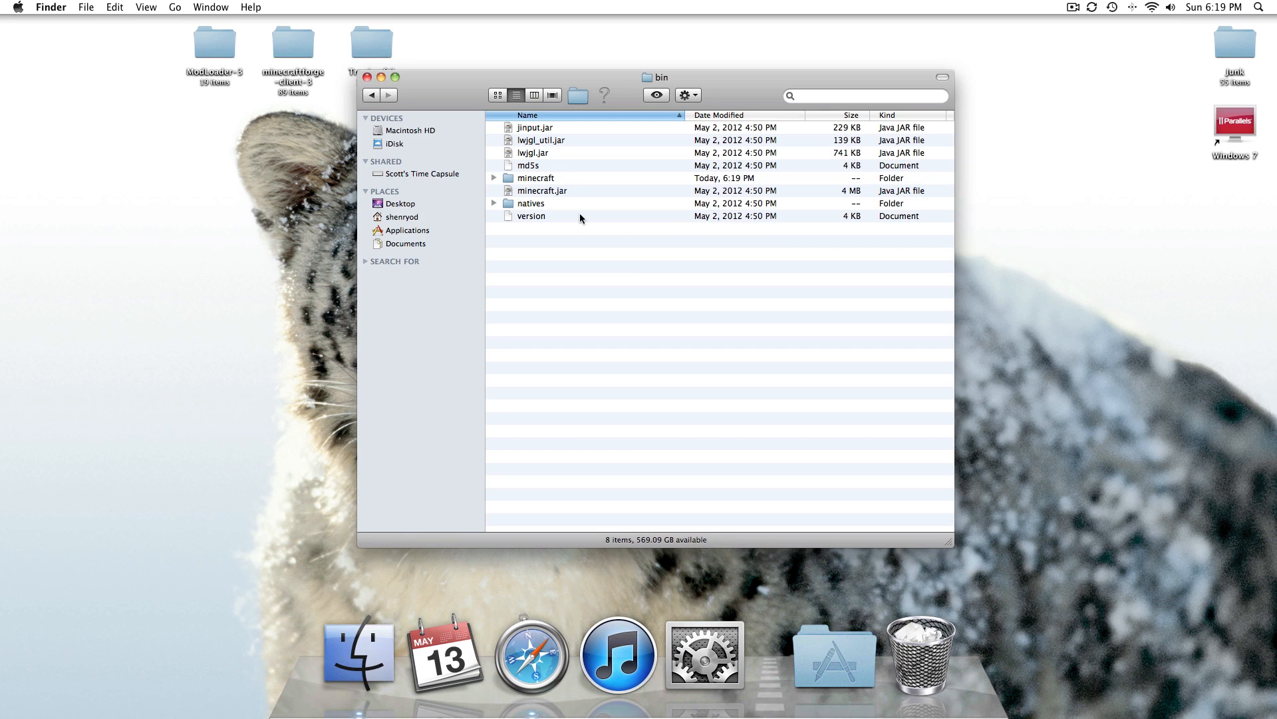
pyautogui.rightClick(542, 190)
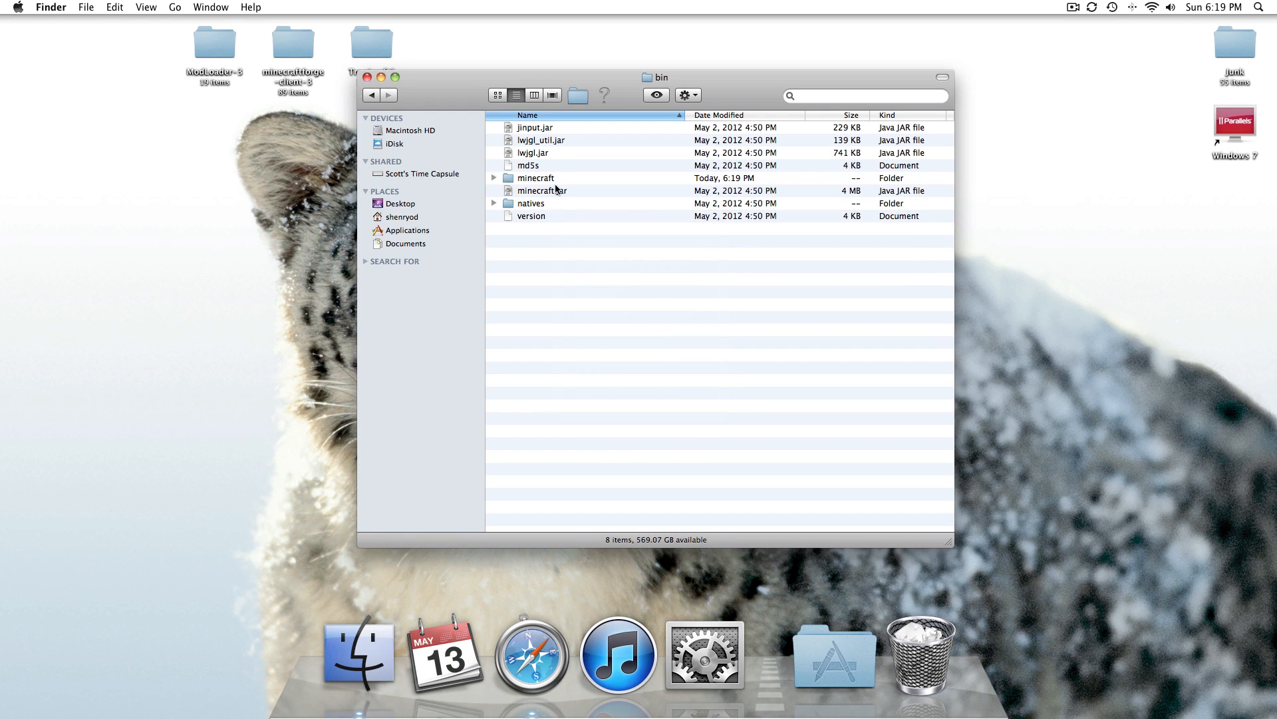
pyautogui.rightClick(542, 190)
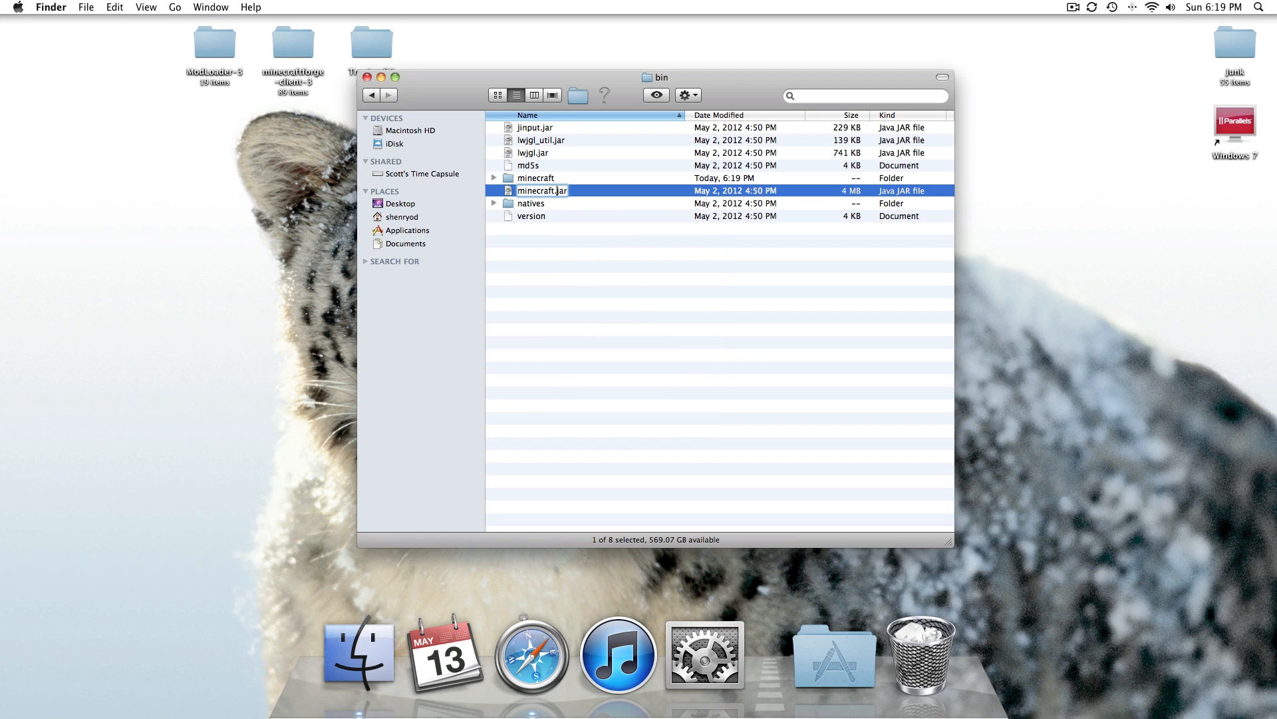
# Rename minecraft.jar to minecraft.jar.zip, confirming Use .zip, and select the extracted minecraft folder.
pyautogui.write('.')
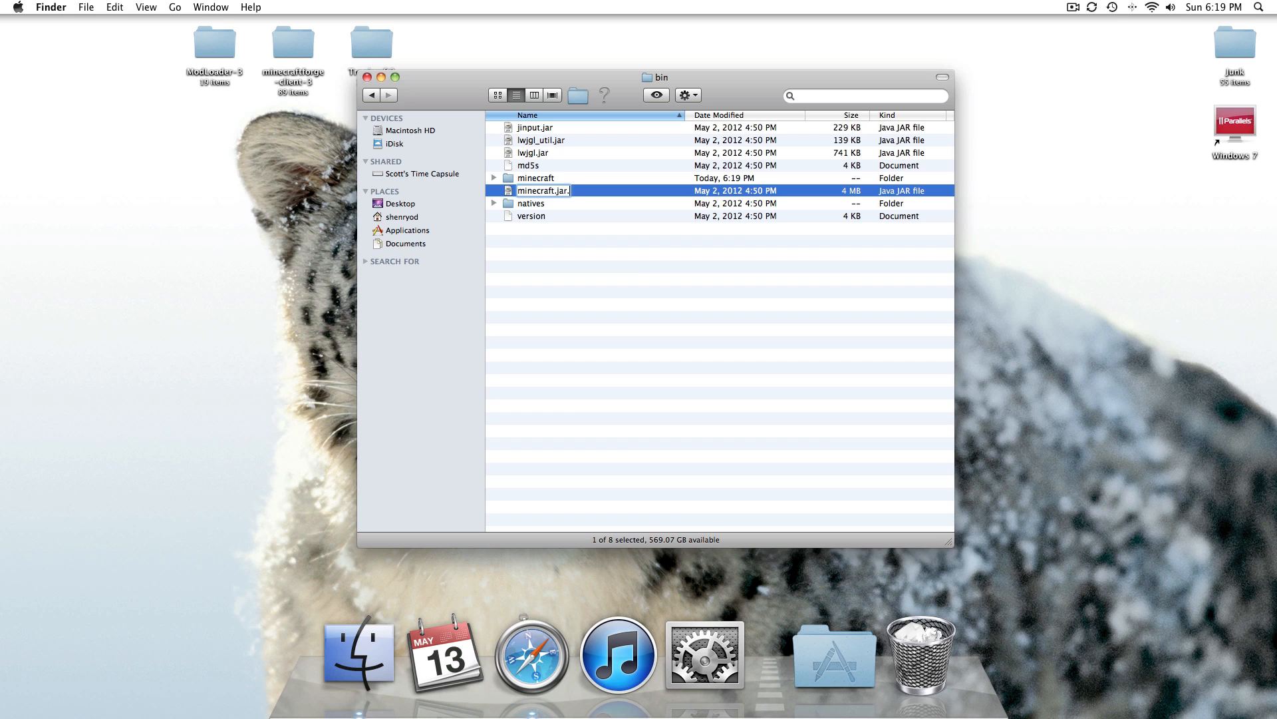
pyautogui.press('Return')
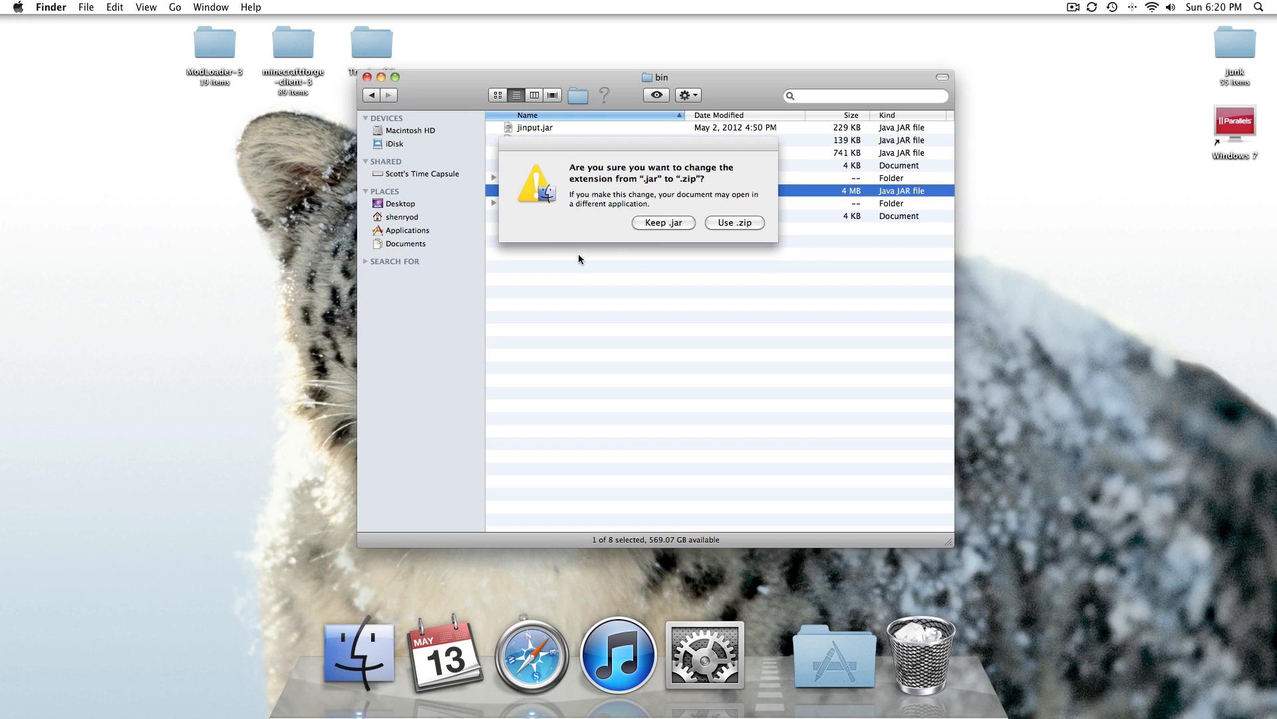
pyautogui.click(731, 223)
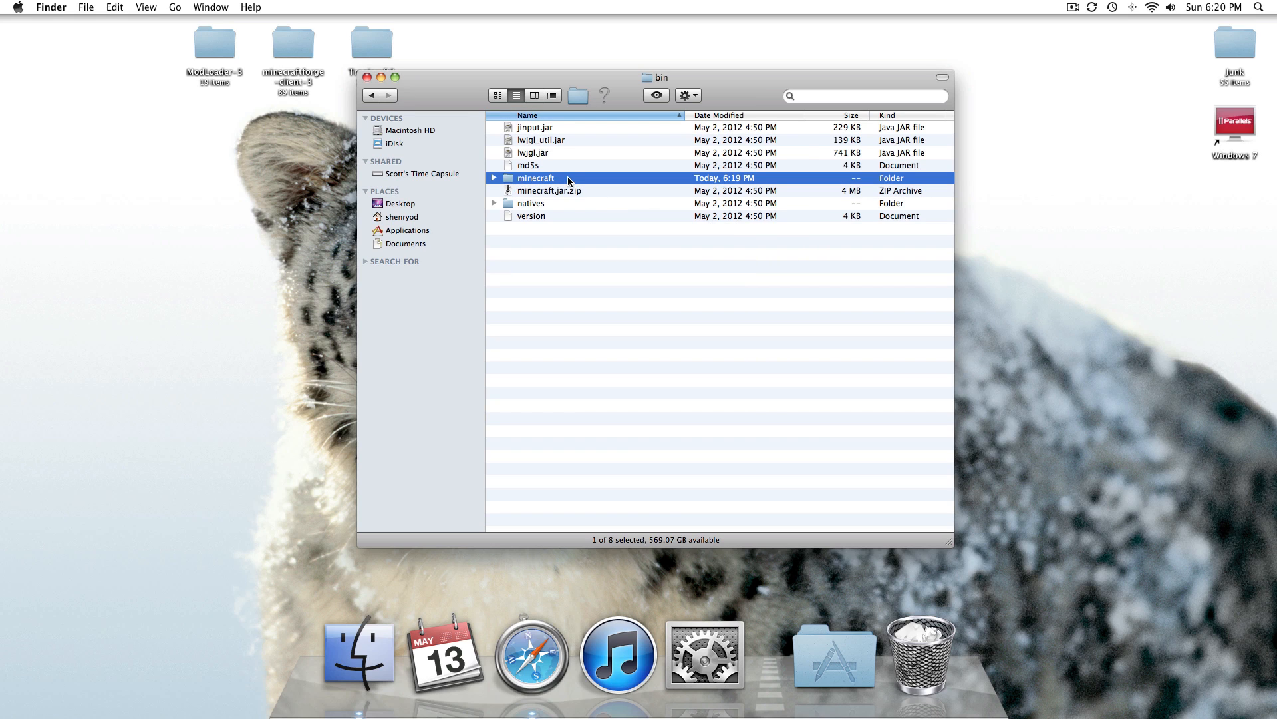
pyautogui.click(535, 177)
pyautogui.write('.jar')
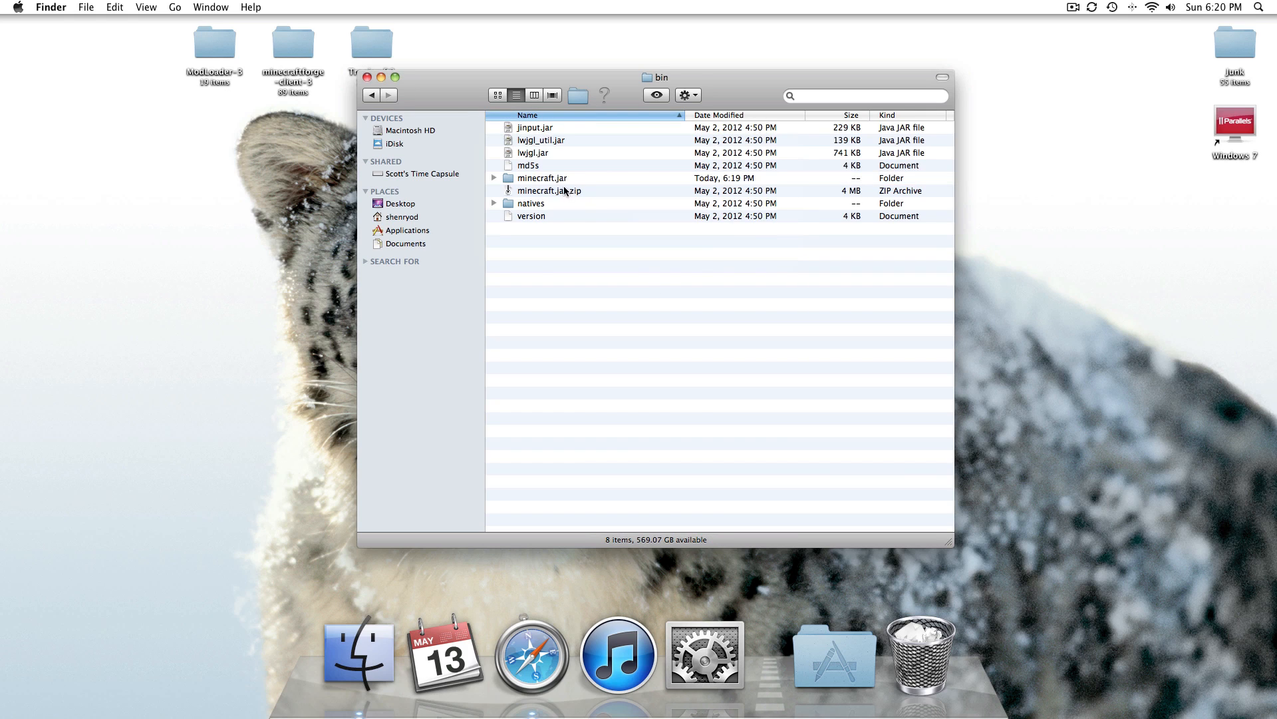
# View the extracted game class files inside the minecraft.jar folder with ModLoader-3 alongside.
pyautogui.doubleClick(543, 177)
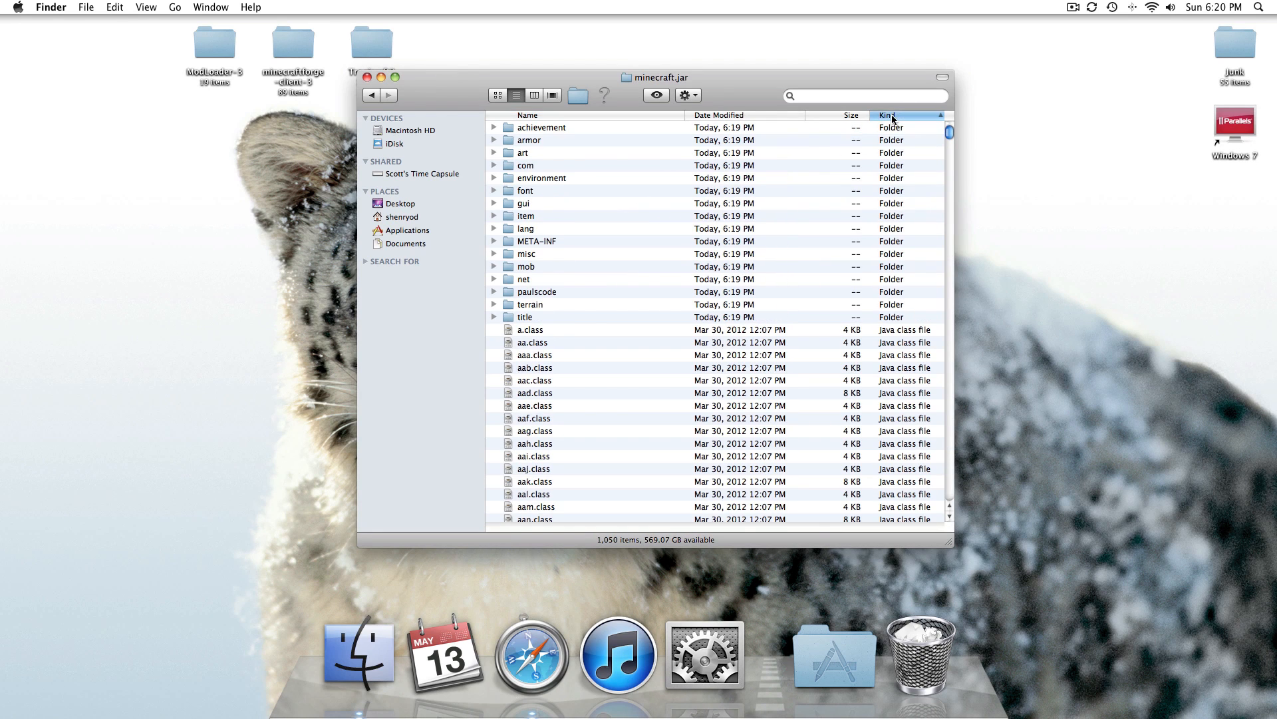
pyautogui.moveTo(652, 77); pyautogui.dragTo(696, 91)
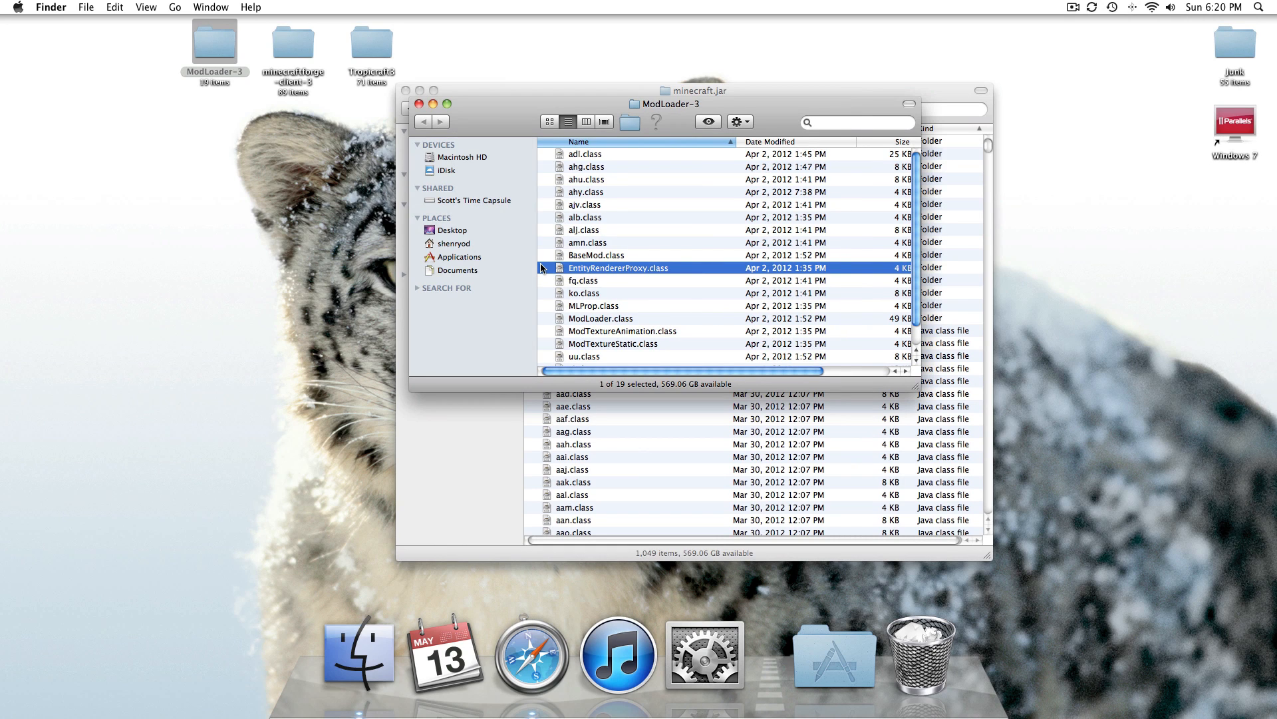
# Copy all ModLoader and Forge client files into minecraft.jar, replacing every conflicting class file.
pyautogui.press('cmd+a')
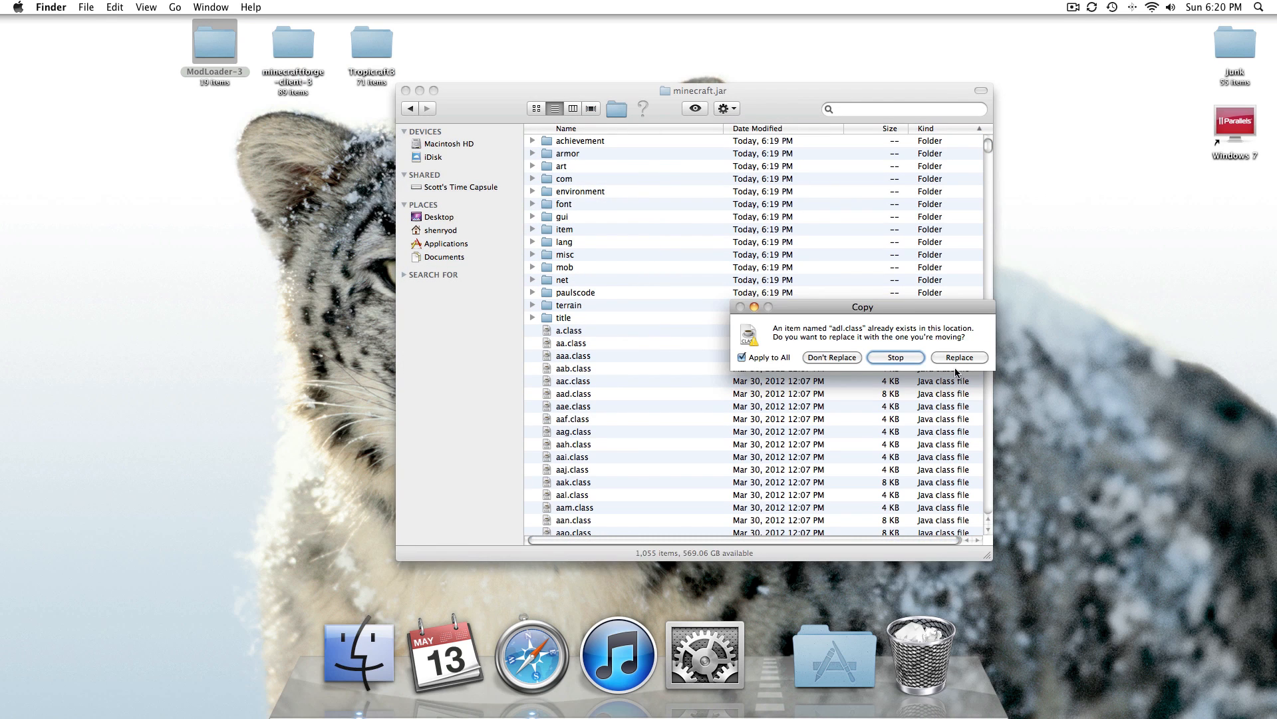
pyautogui.click(895, 357)
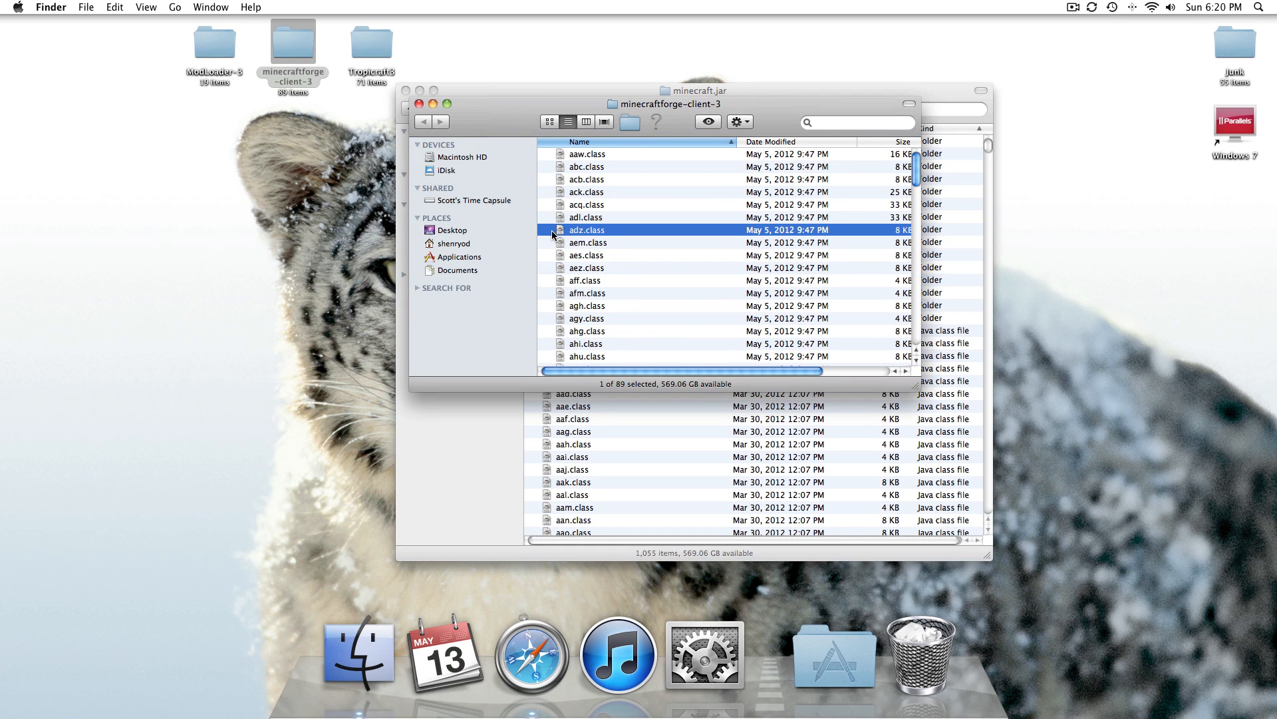
pyautogui.press('cmd+a')
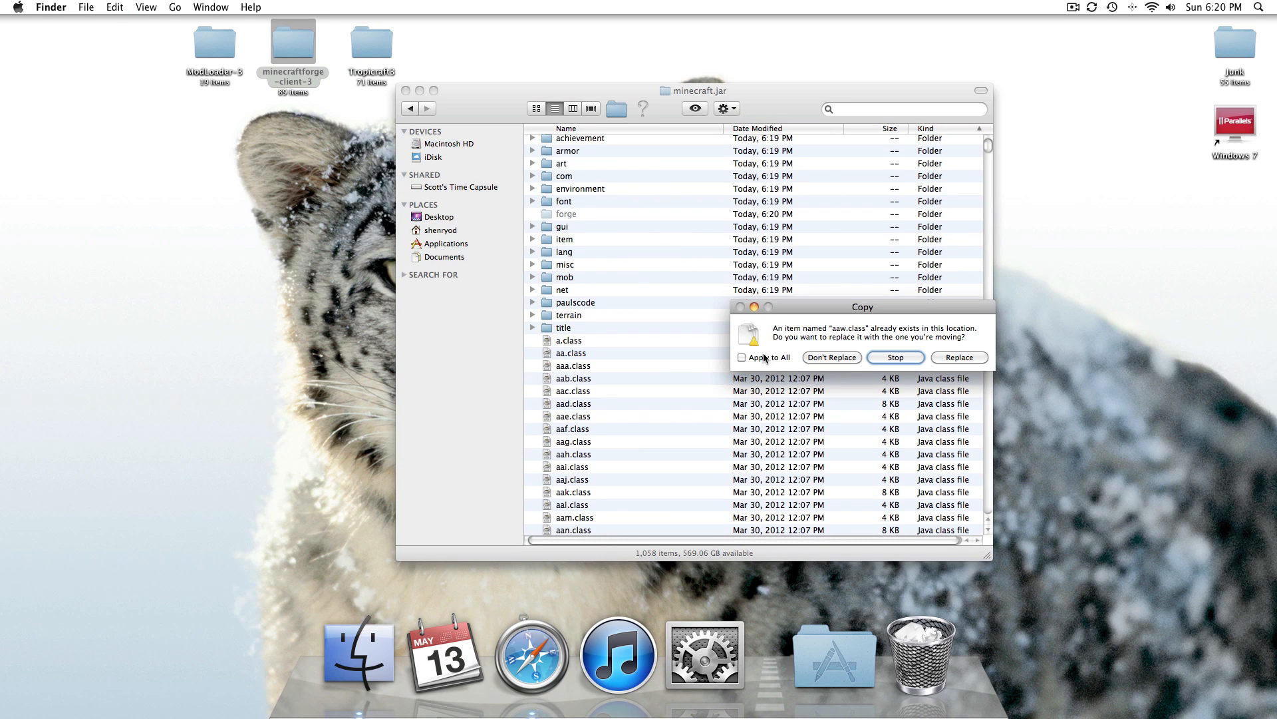
pyautogui.click(959, 356)
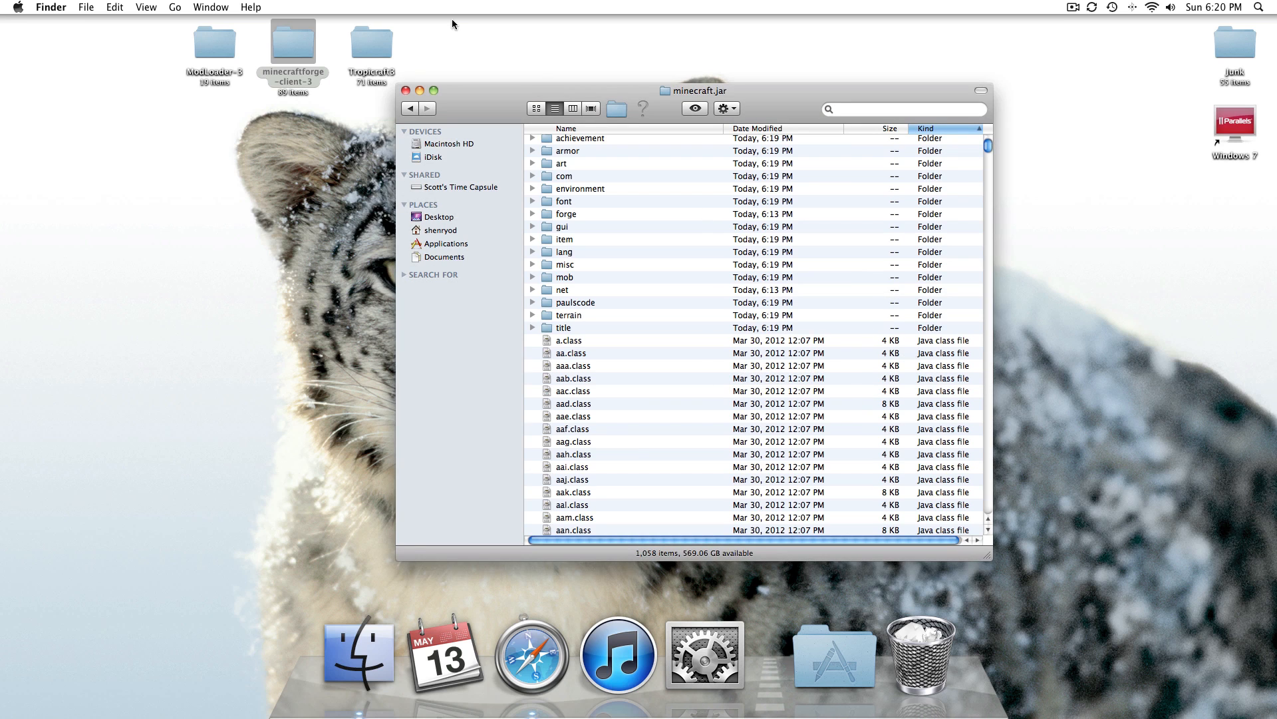
# Return to the minecraft folder, launch Minecraft to its title screen, then quit the game.
pyautogui.doubleClick(371, 43)
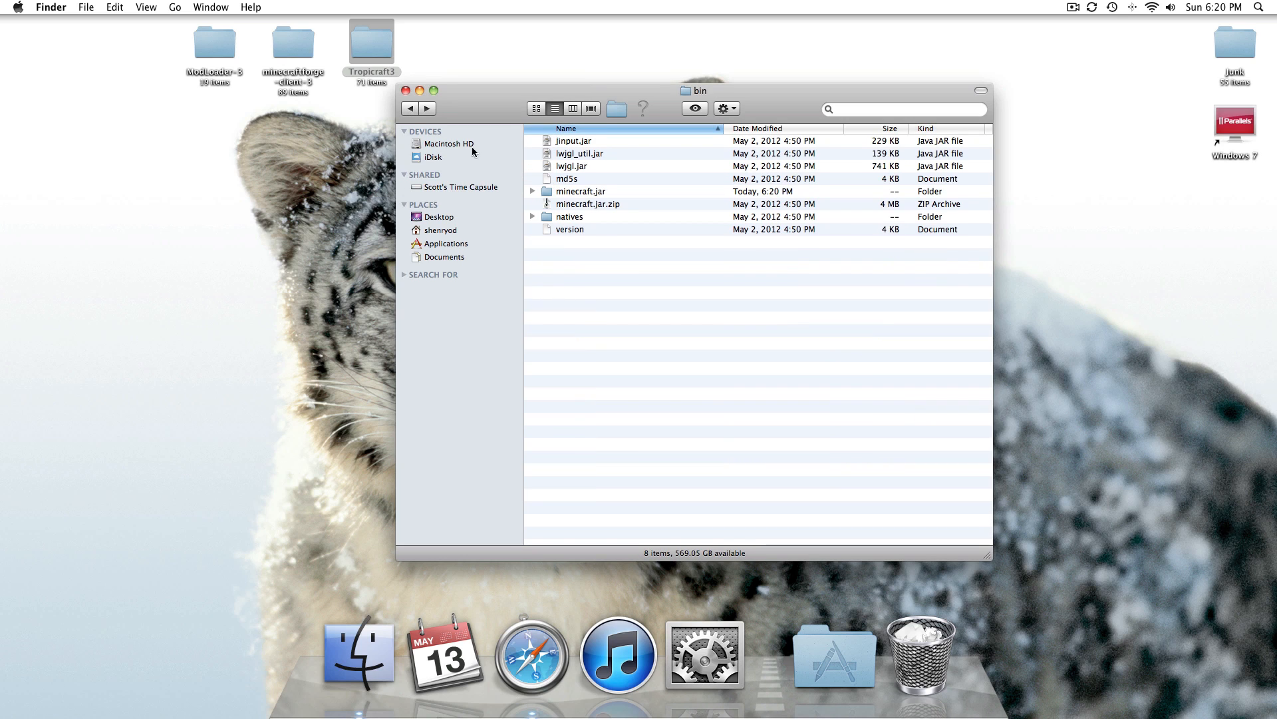
pyautogui.click(411, 108)
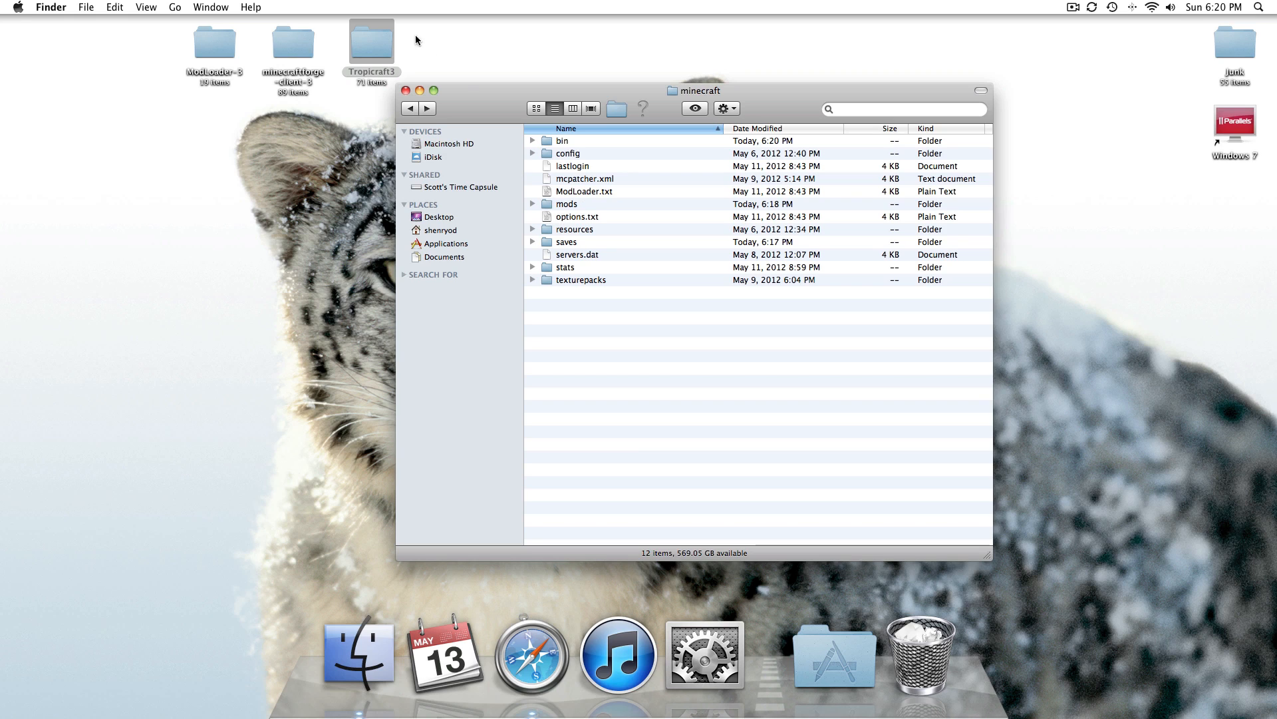
pyautogui.moveTo(833, 652)
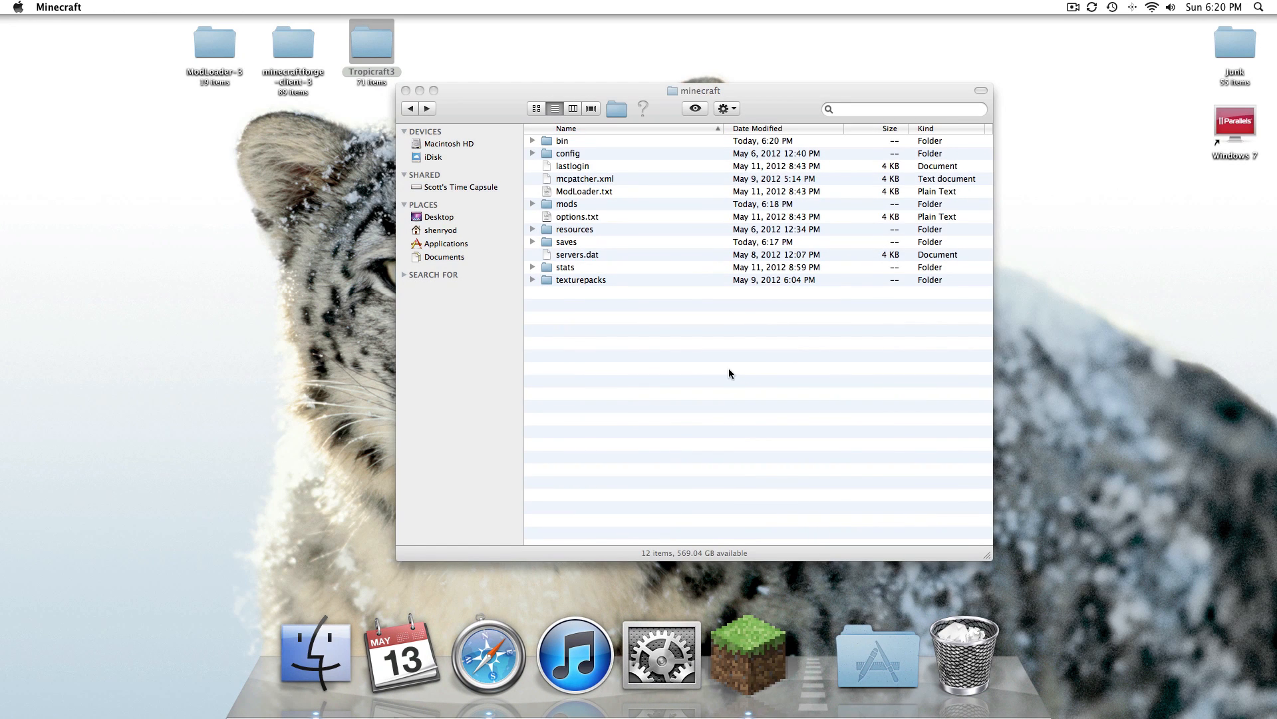
pyautogui.click(745, 656)
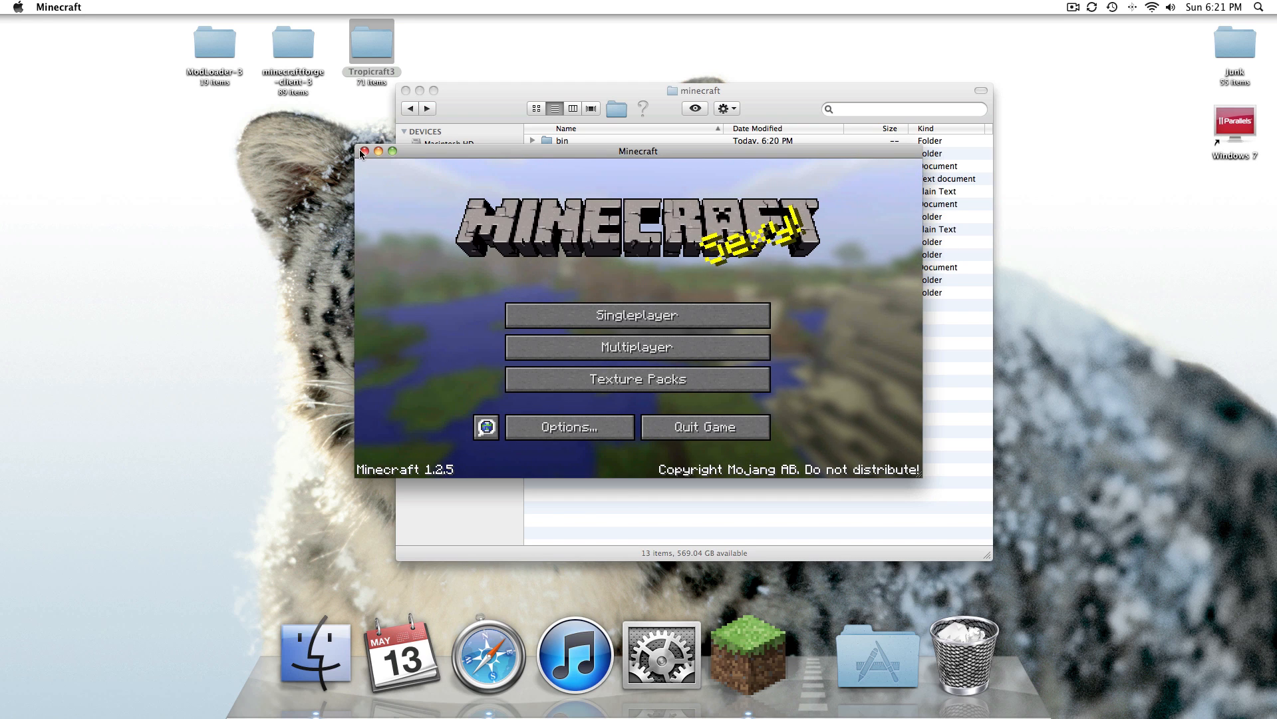
pyautogui.click(364, 151)
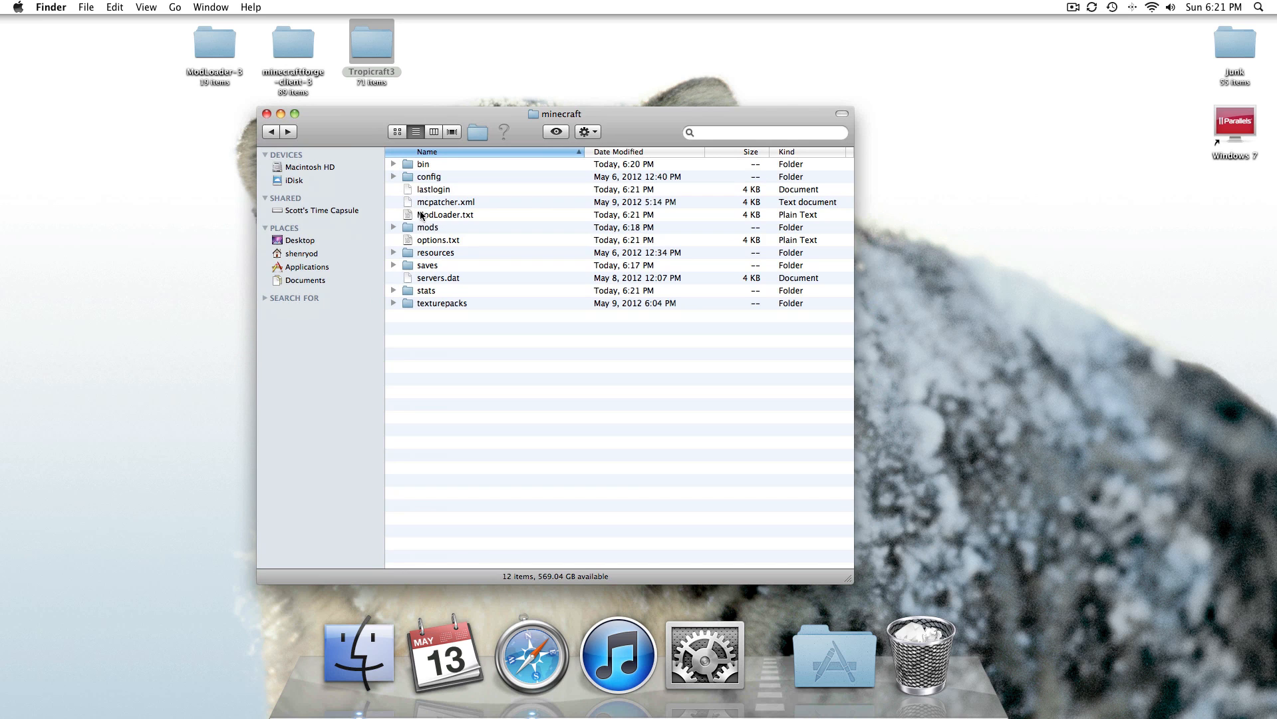
# Move Tropicraft3 into the mods folder, relaunch Minecraft from Applications and log in full screen.
pyautogui.click(428, 226)
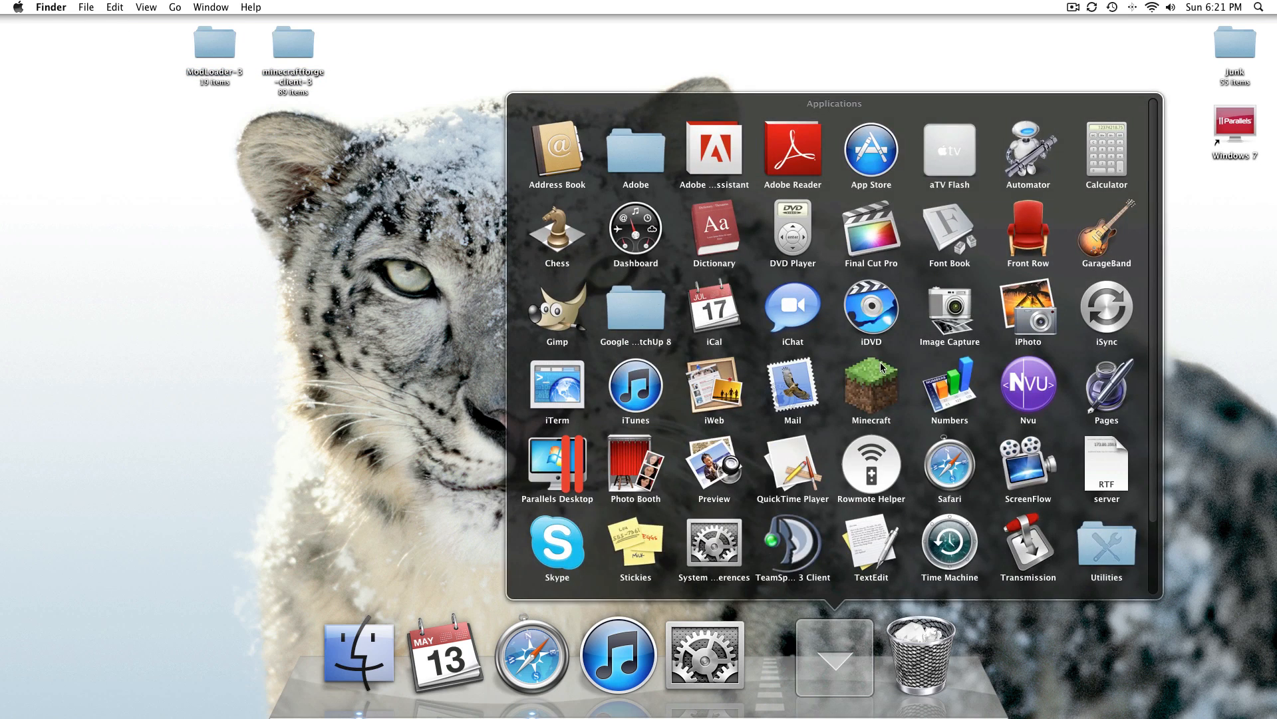
pyautogui.click(870, 390)
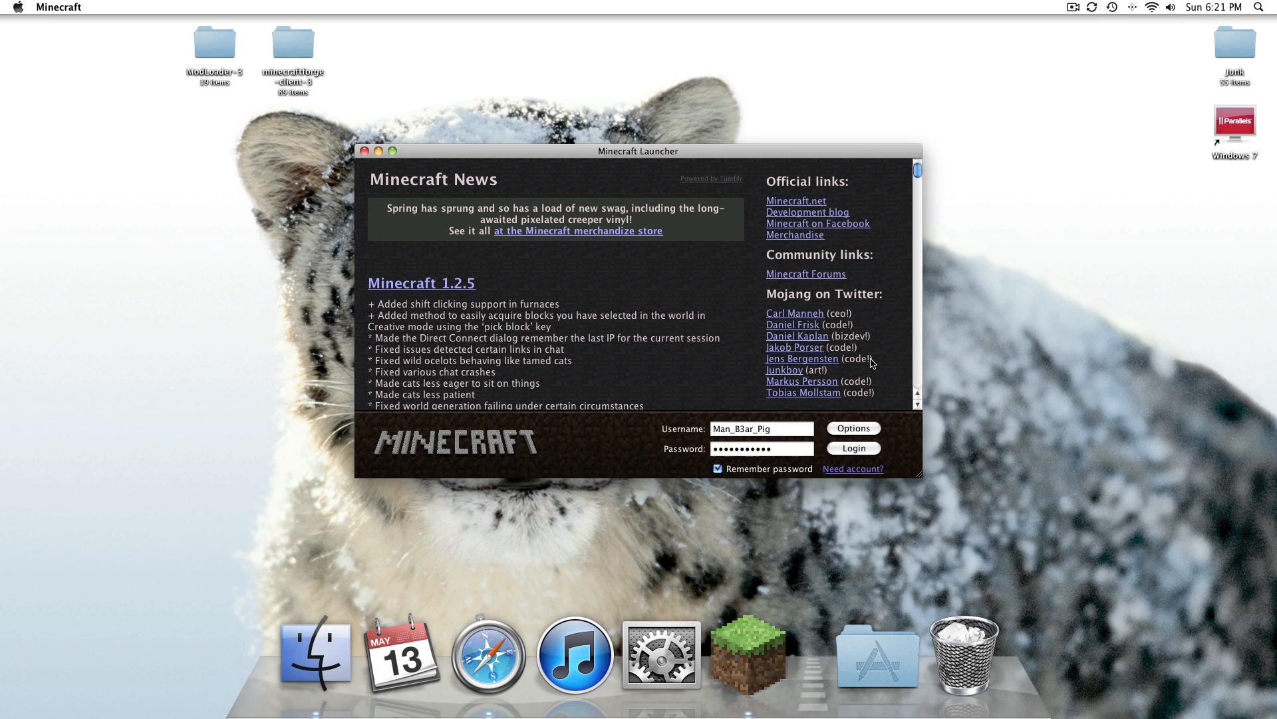
pyautogui.click(851, 447)
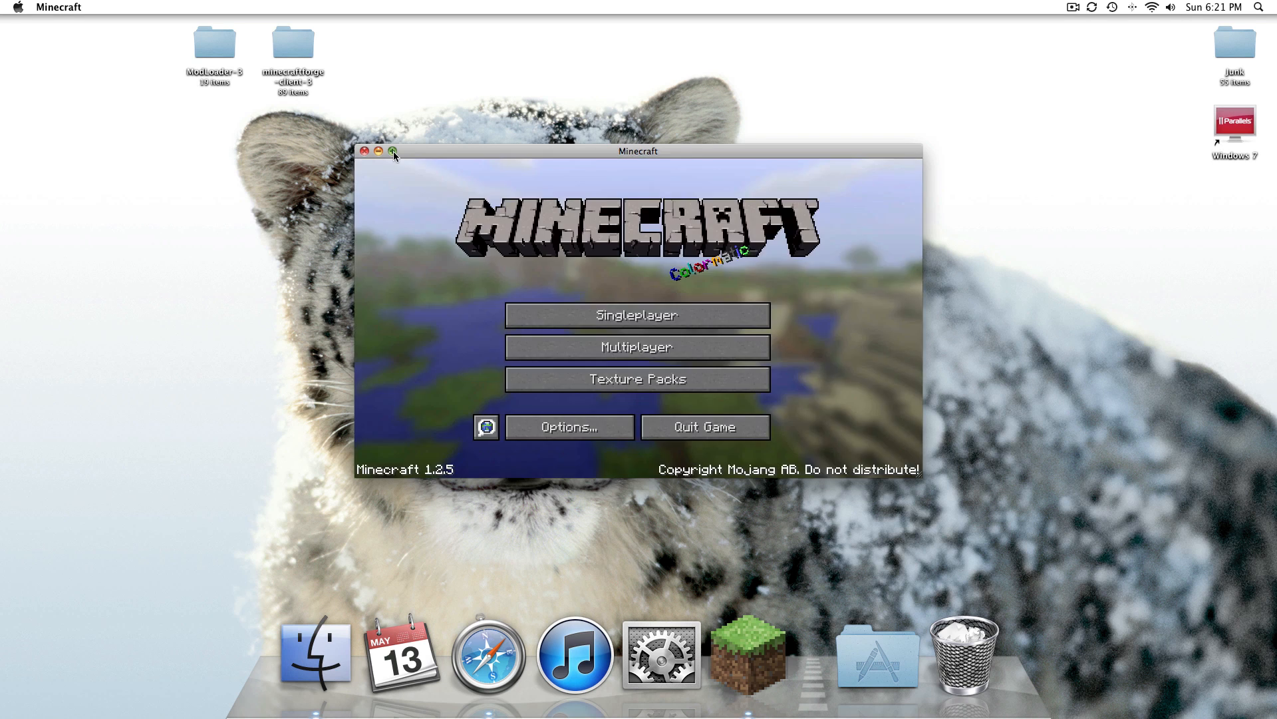
pyautogui.click(638, 315)
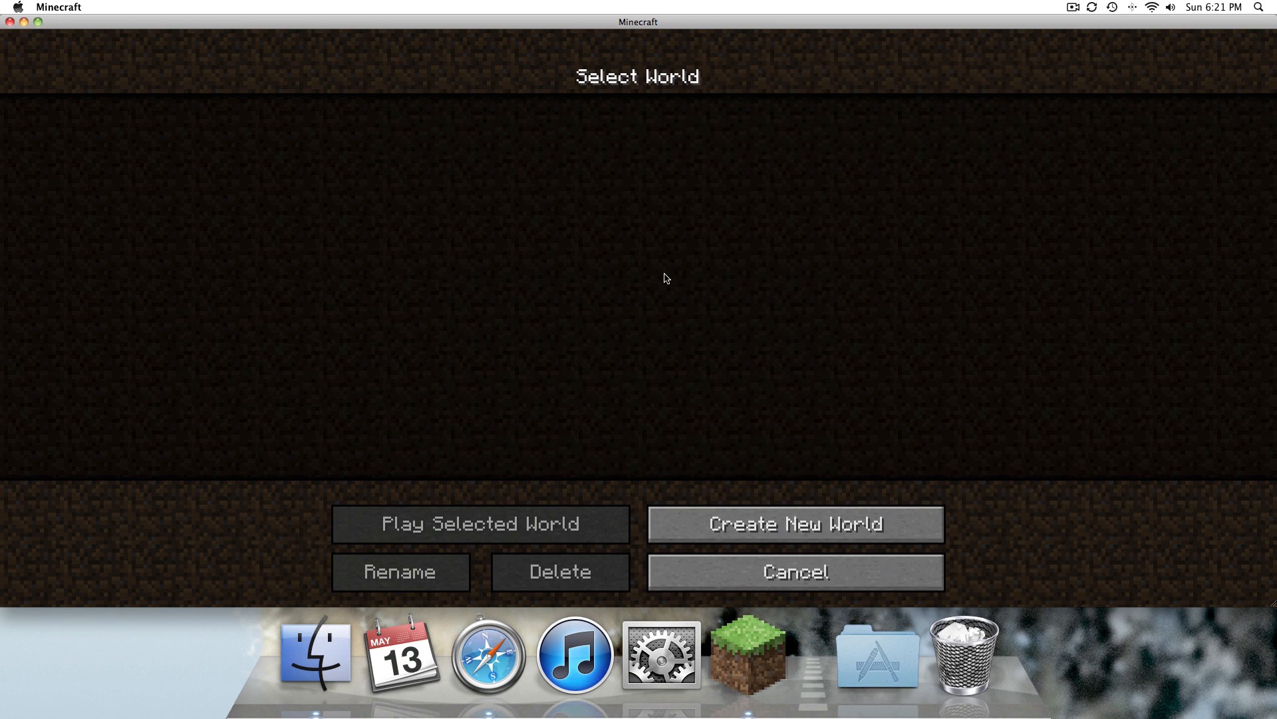
# Create a default Survival world named New World and load into it.
pyautogui.click(794, 525)
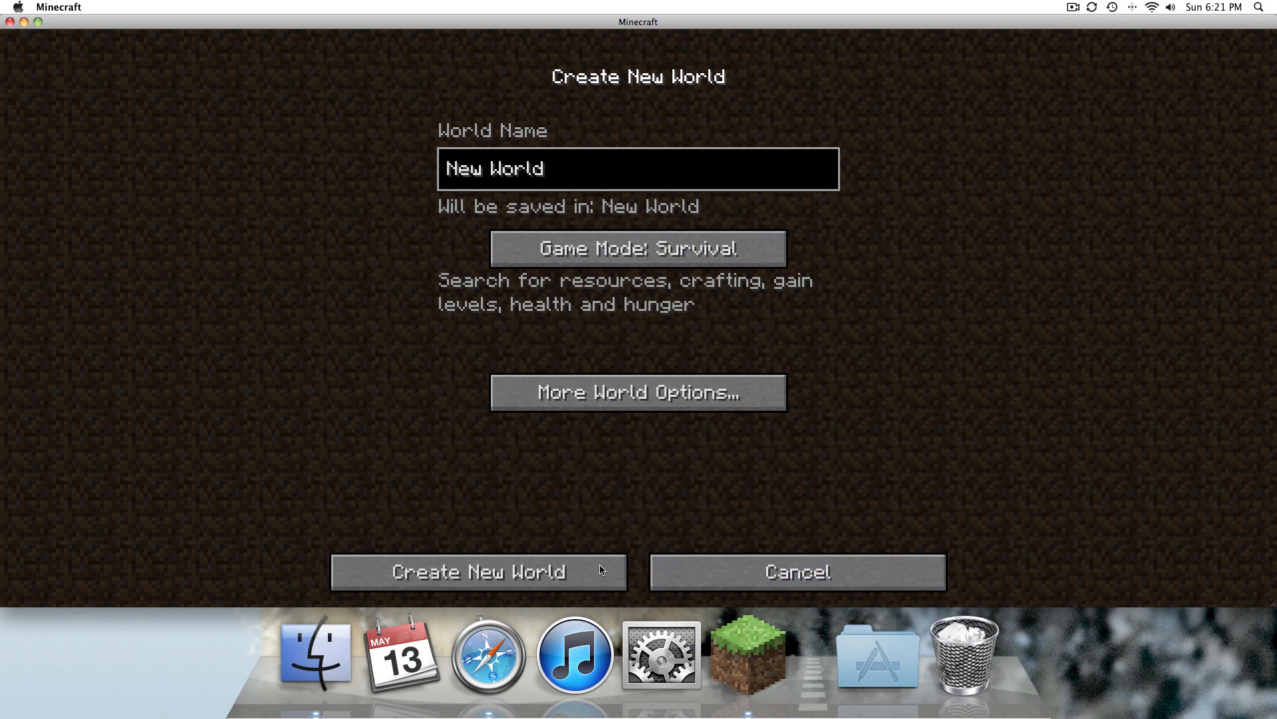
pyautogui.click(478, 570)
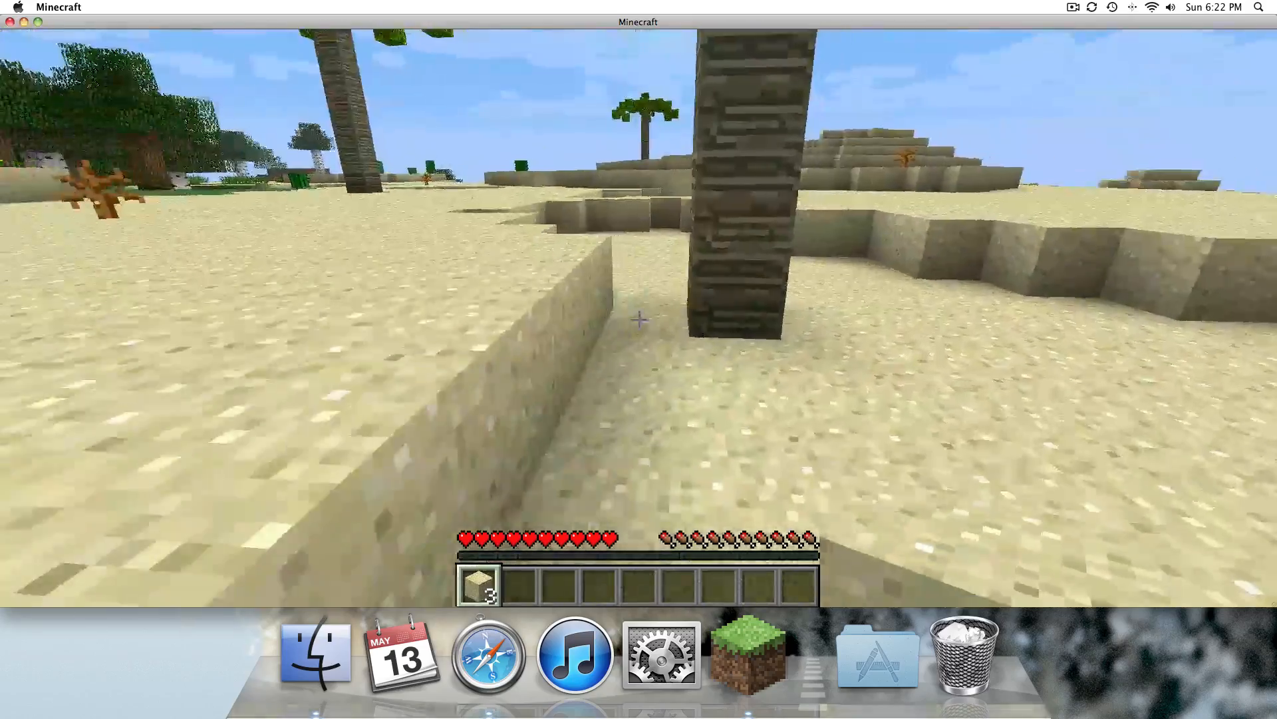
pyautogui.moveTo(639, 318)
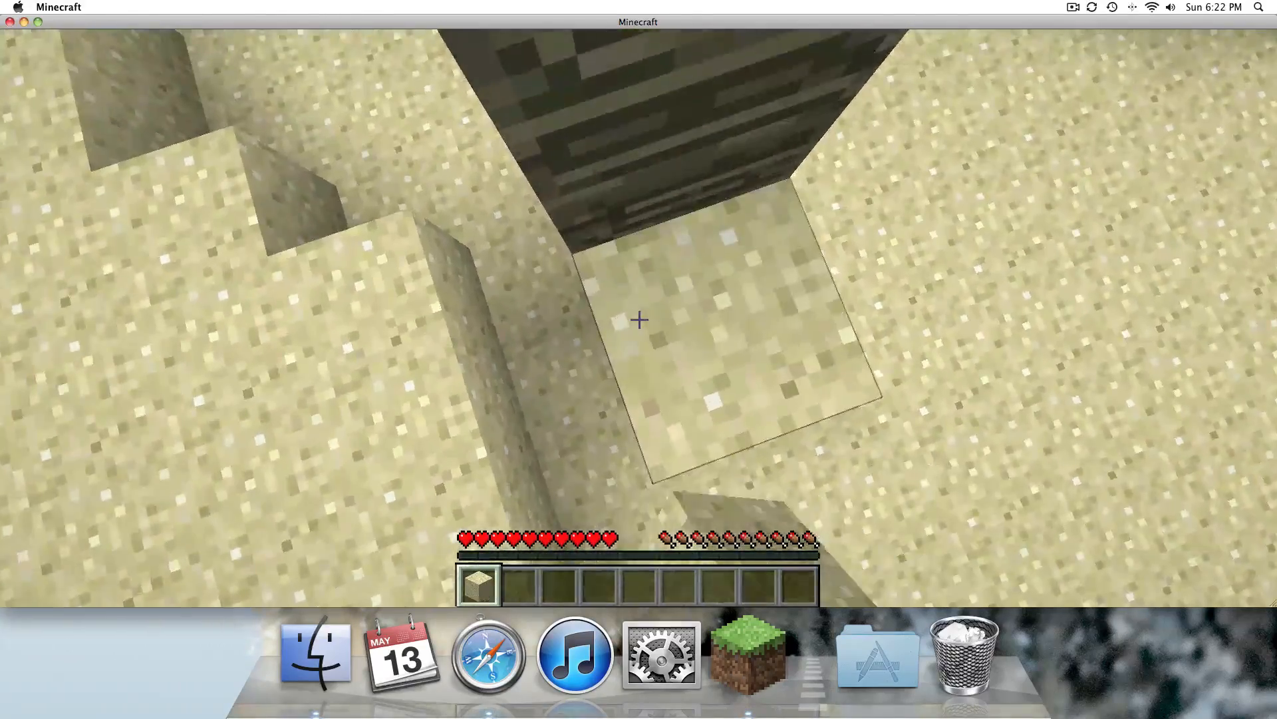
pyautogui.moveTo(639, 318)
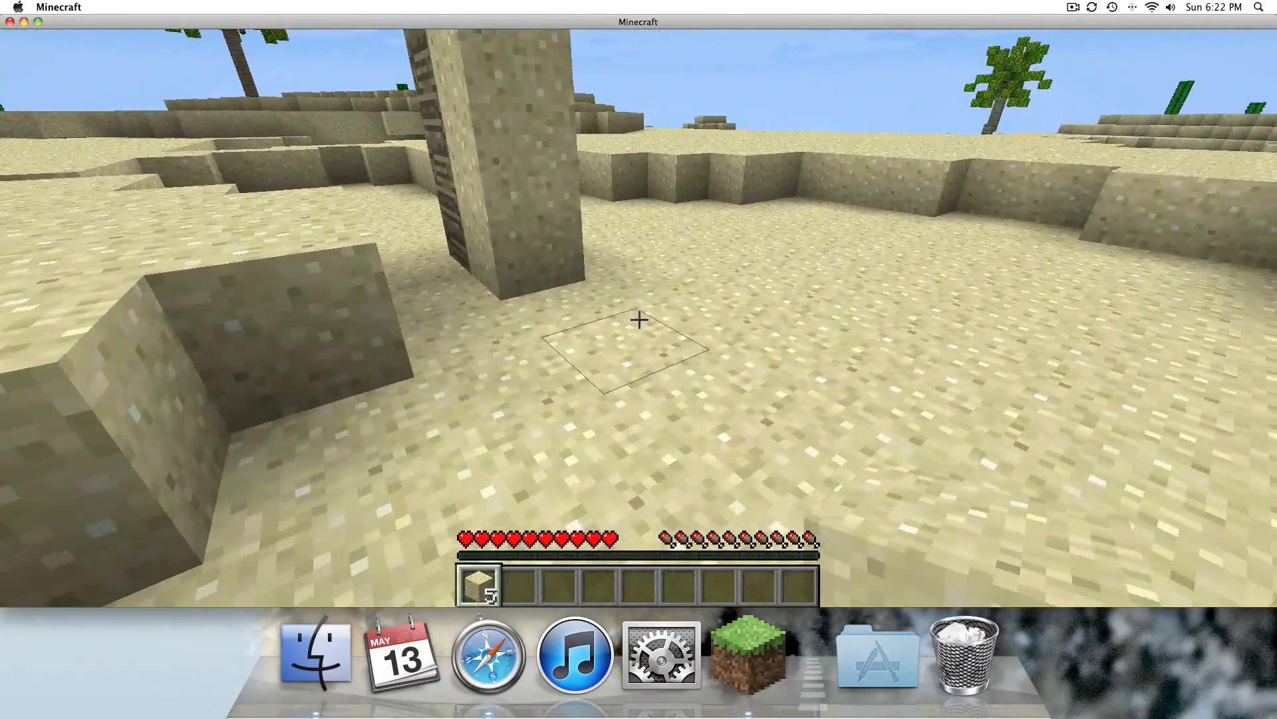
pyautogui.moveTo(638, 321)
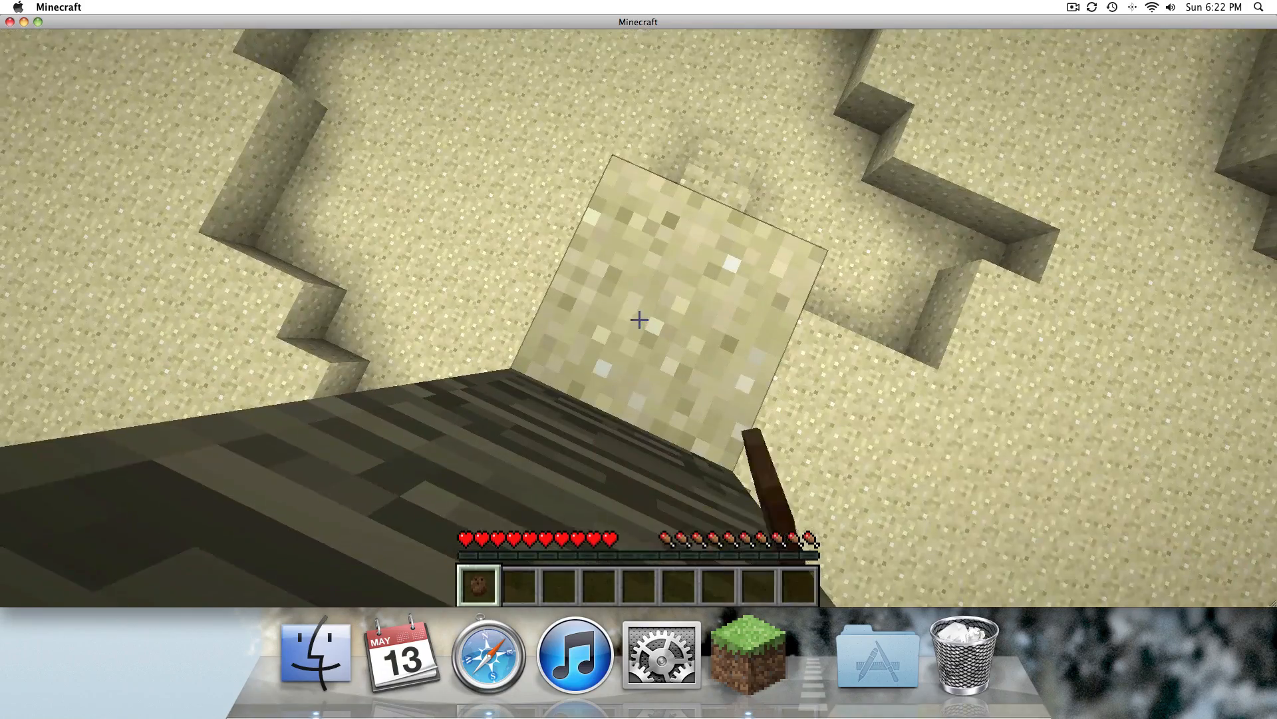
# Walk the tropical beach and break sand and palm trunk blocks, picking up a coconut.
pyautogui.click(639, 319)
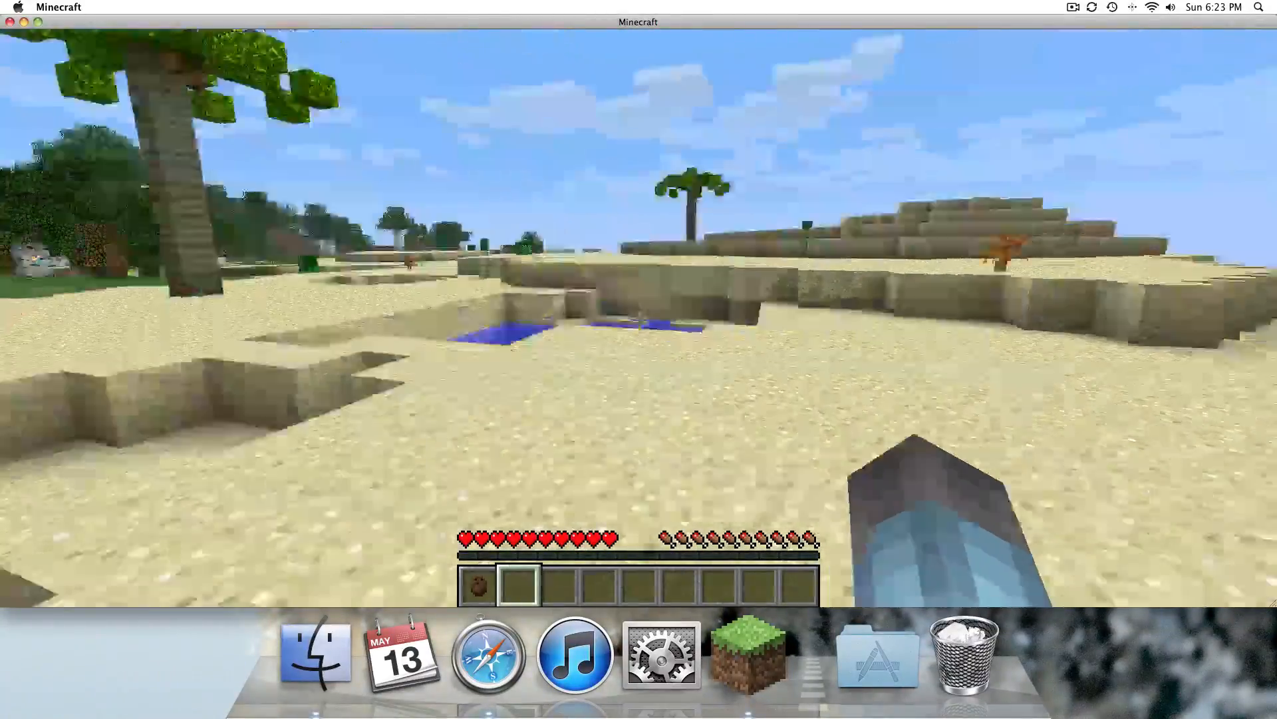
pyautogui.moveTo(639, 318)
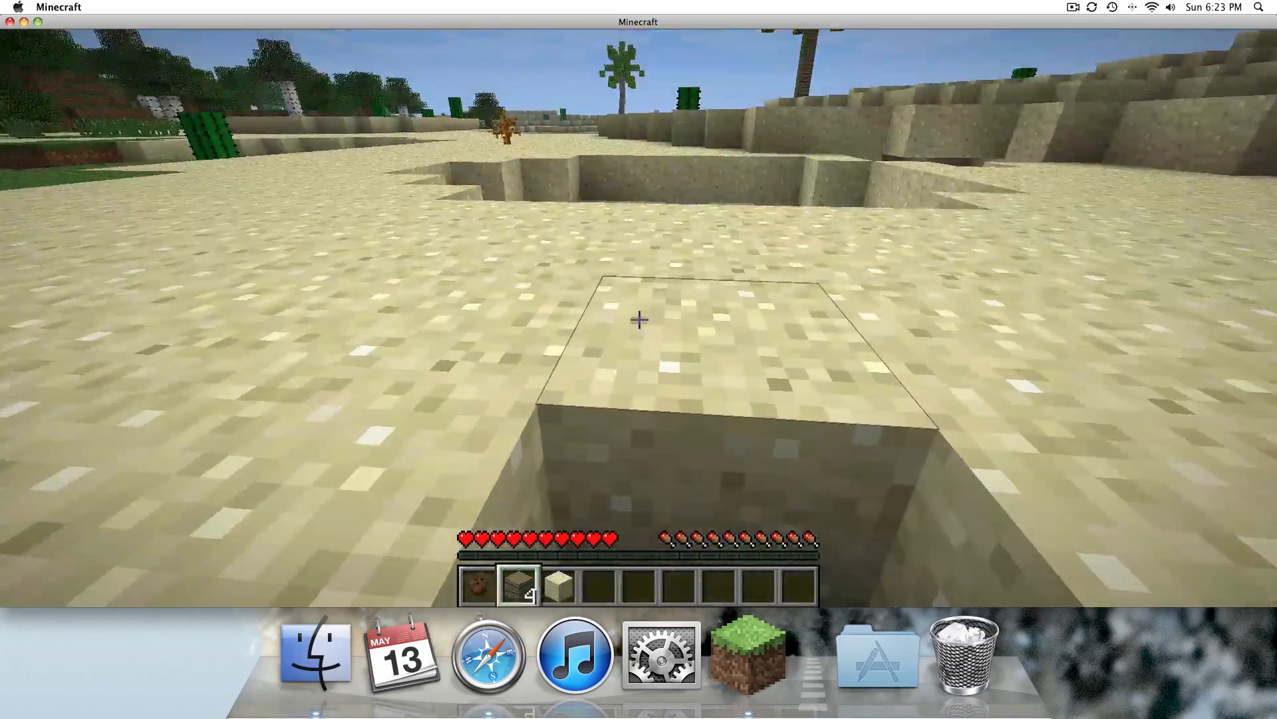
# Gather palm wood and sand and place dark wood blocks beside the beach water pool.
pyautogui.press('e')
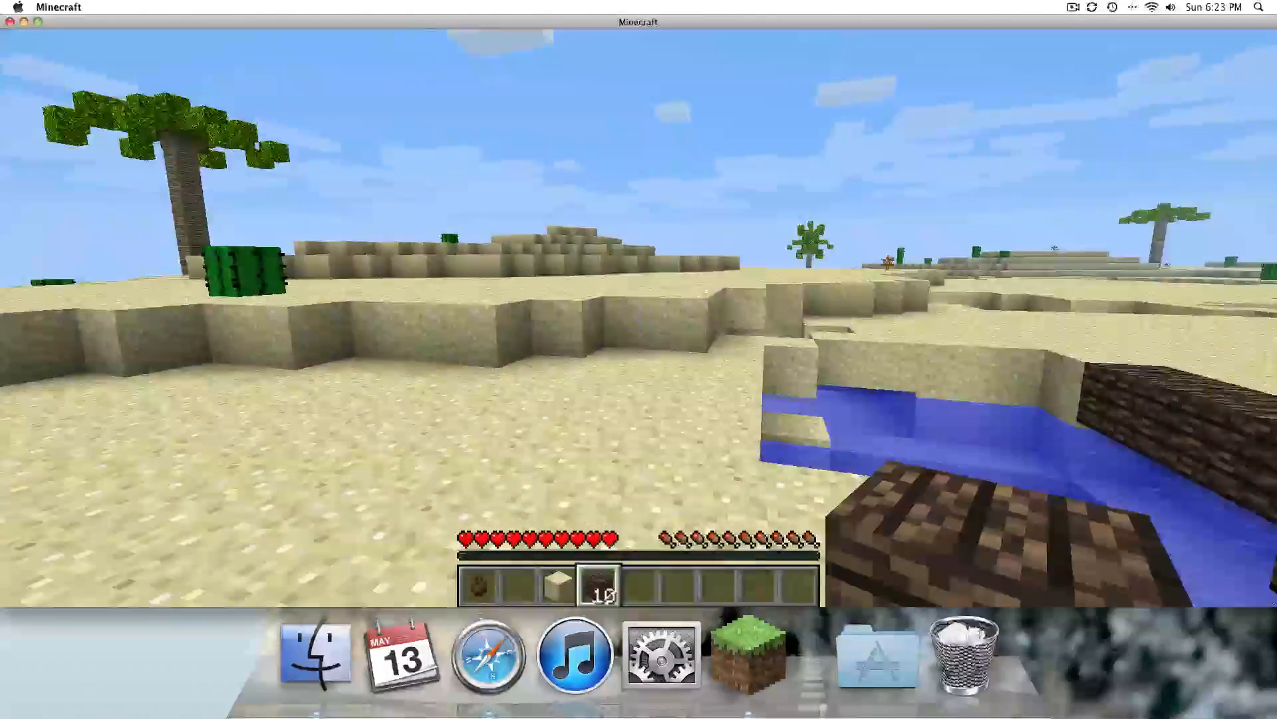
# Pause the beach world so the game menu appears, with the recording-app menu showing.
pyautogui.press('Escape')
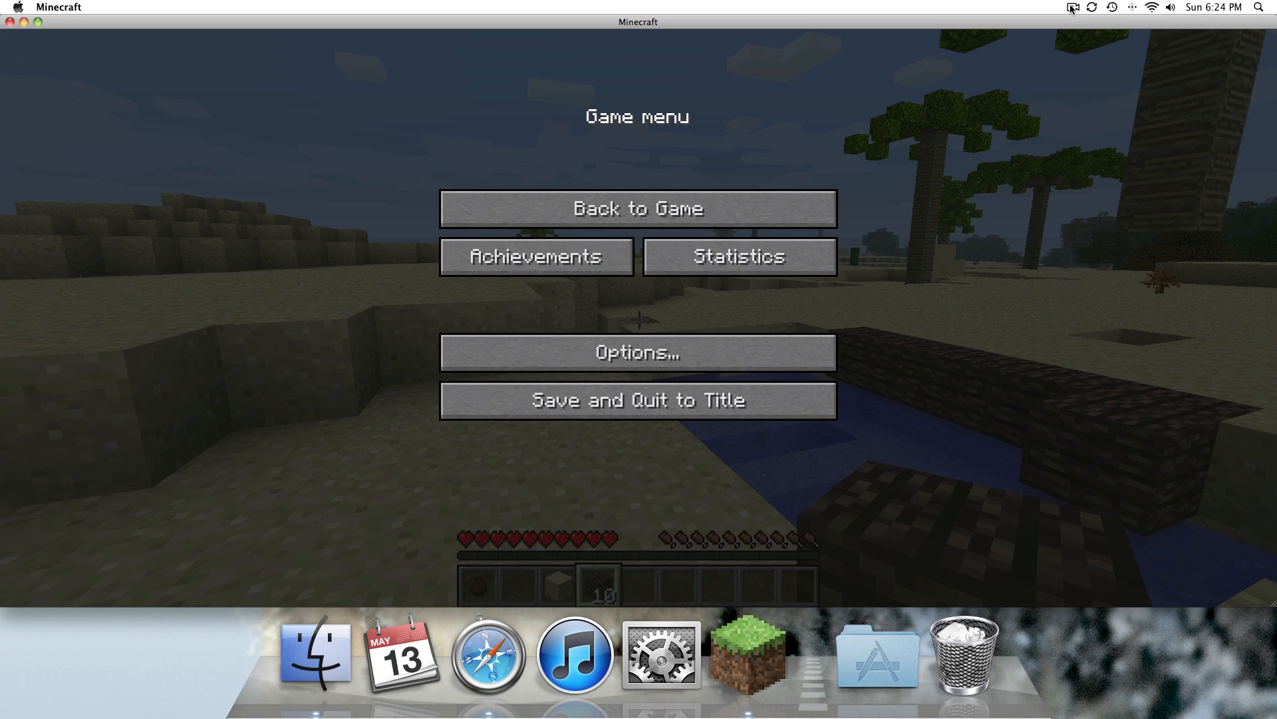
pyautogui.moveTo(1074, 12)
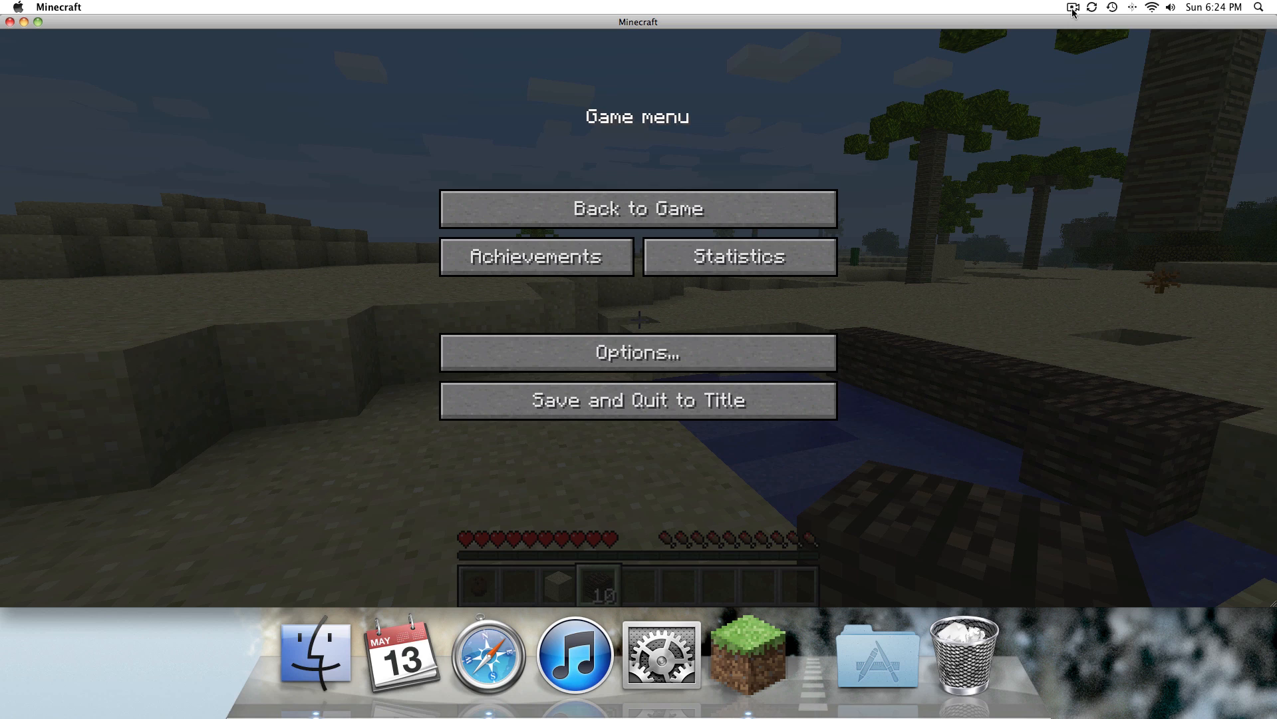
pyautogui.click(1072, 8)
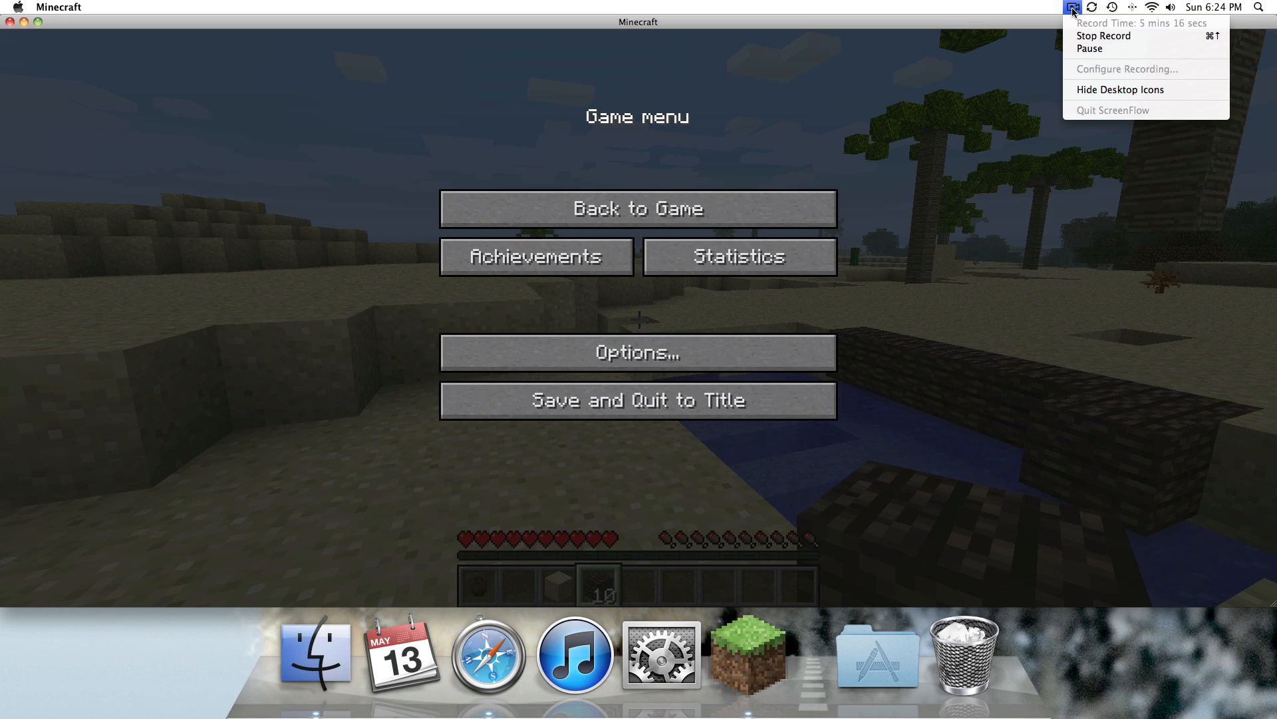